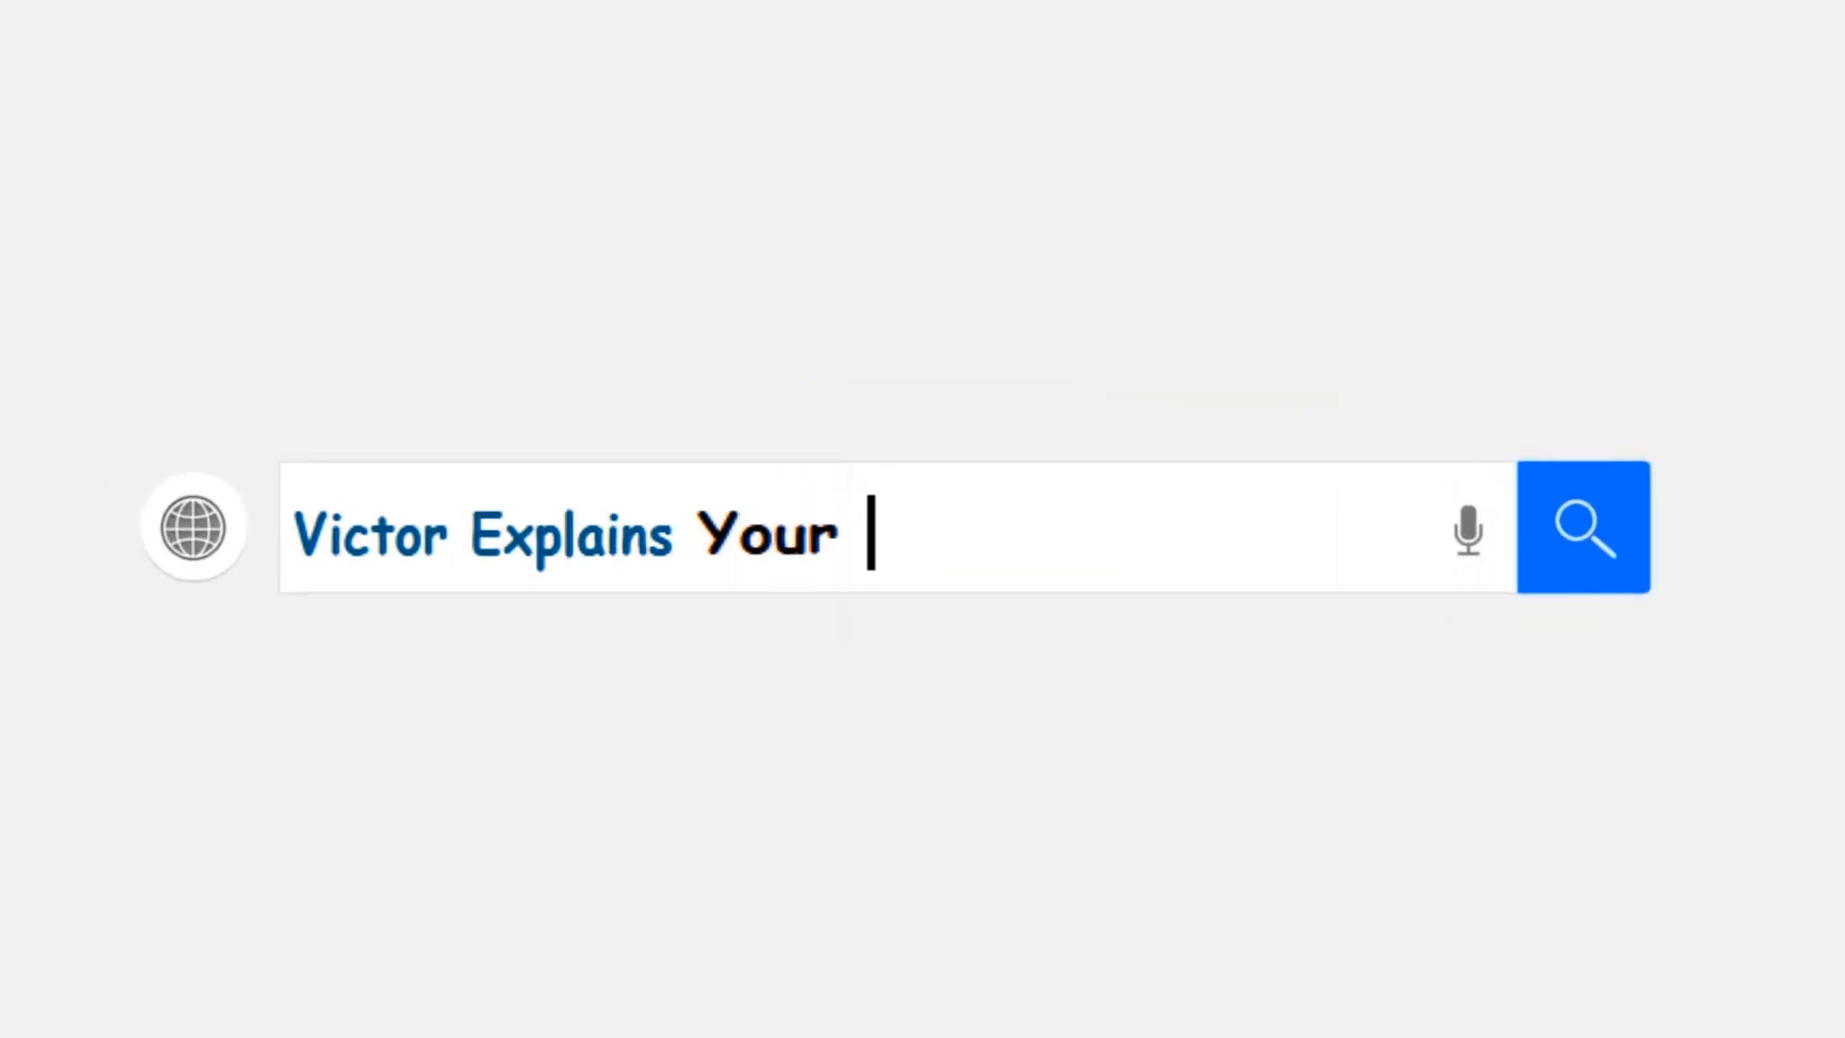
Type 'channel tutorial' while the 0x800704f8 guest access error is shown
text(channel tutorial)
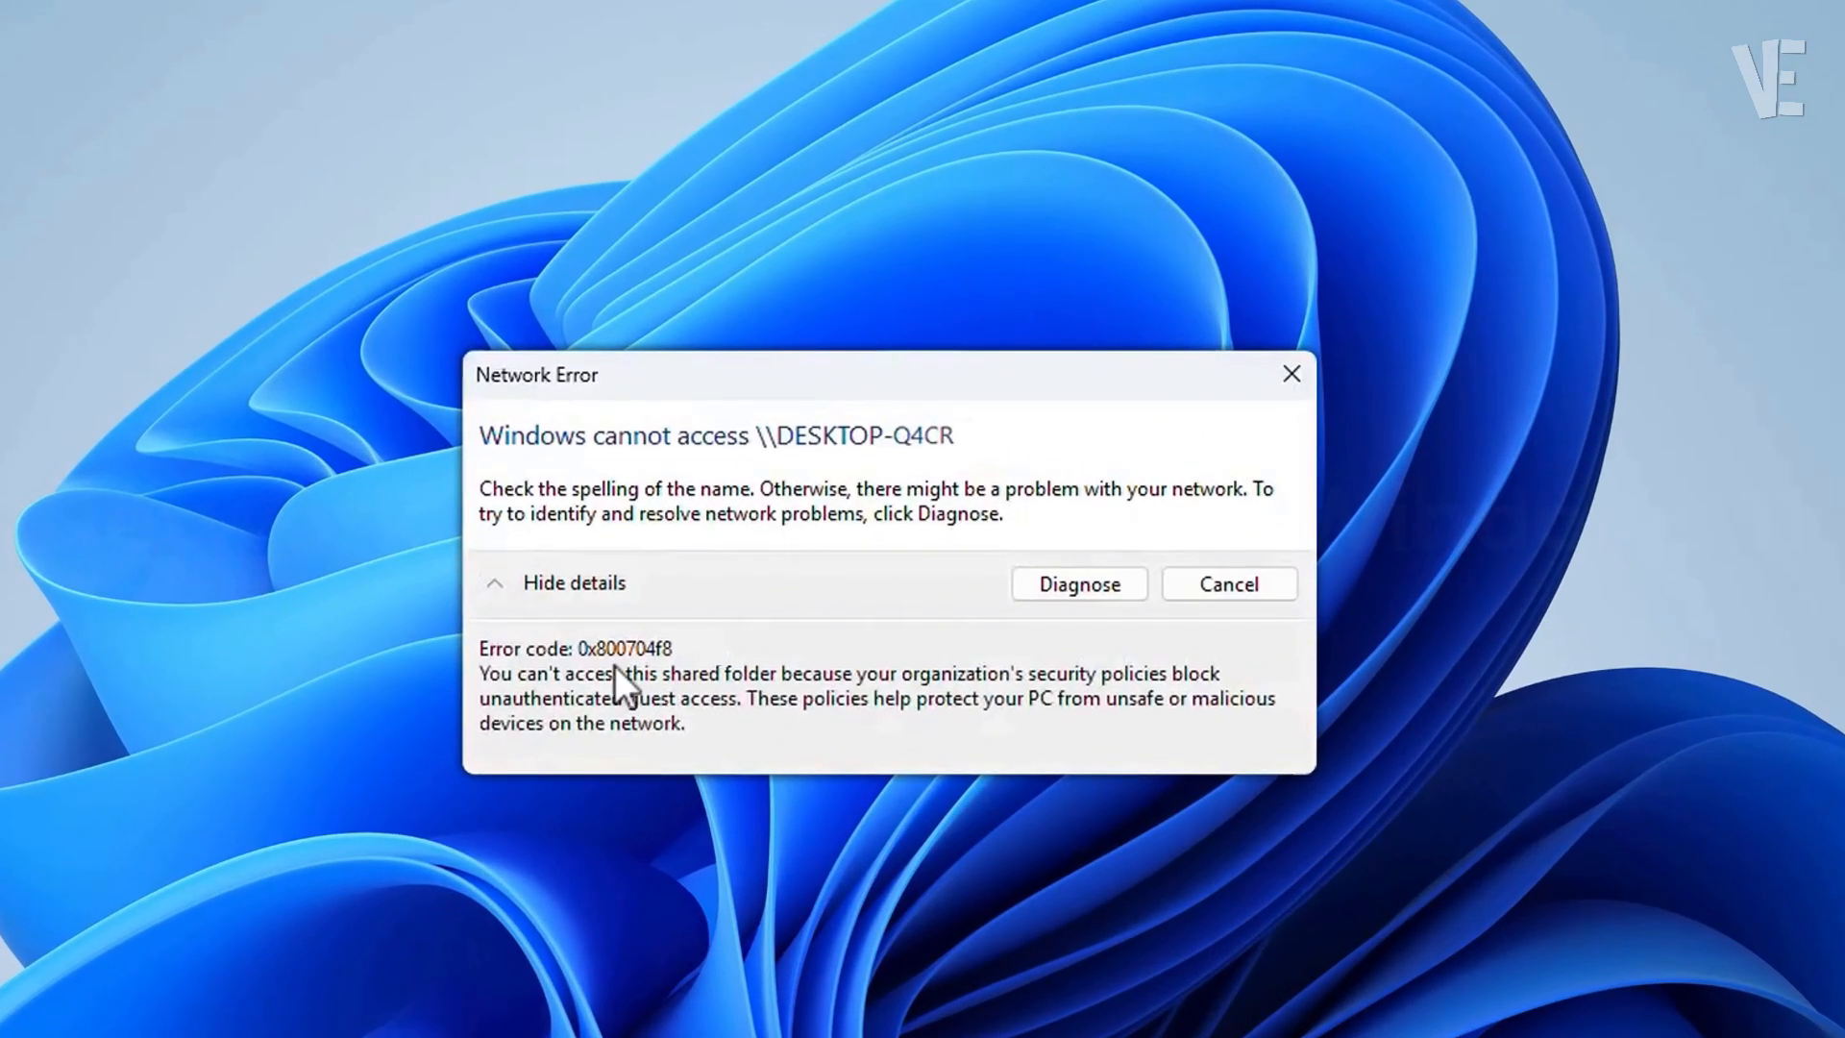
mouse_move(641, 700)
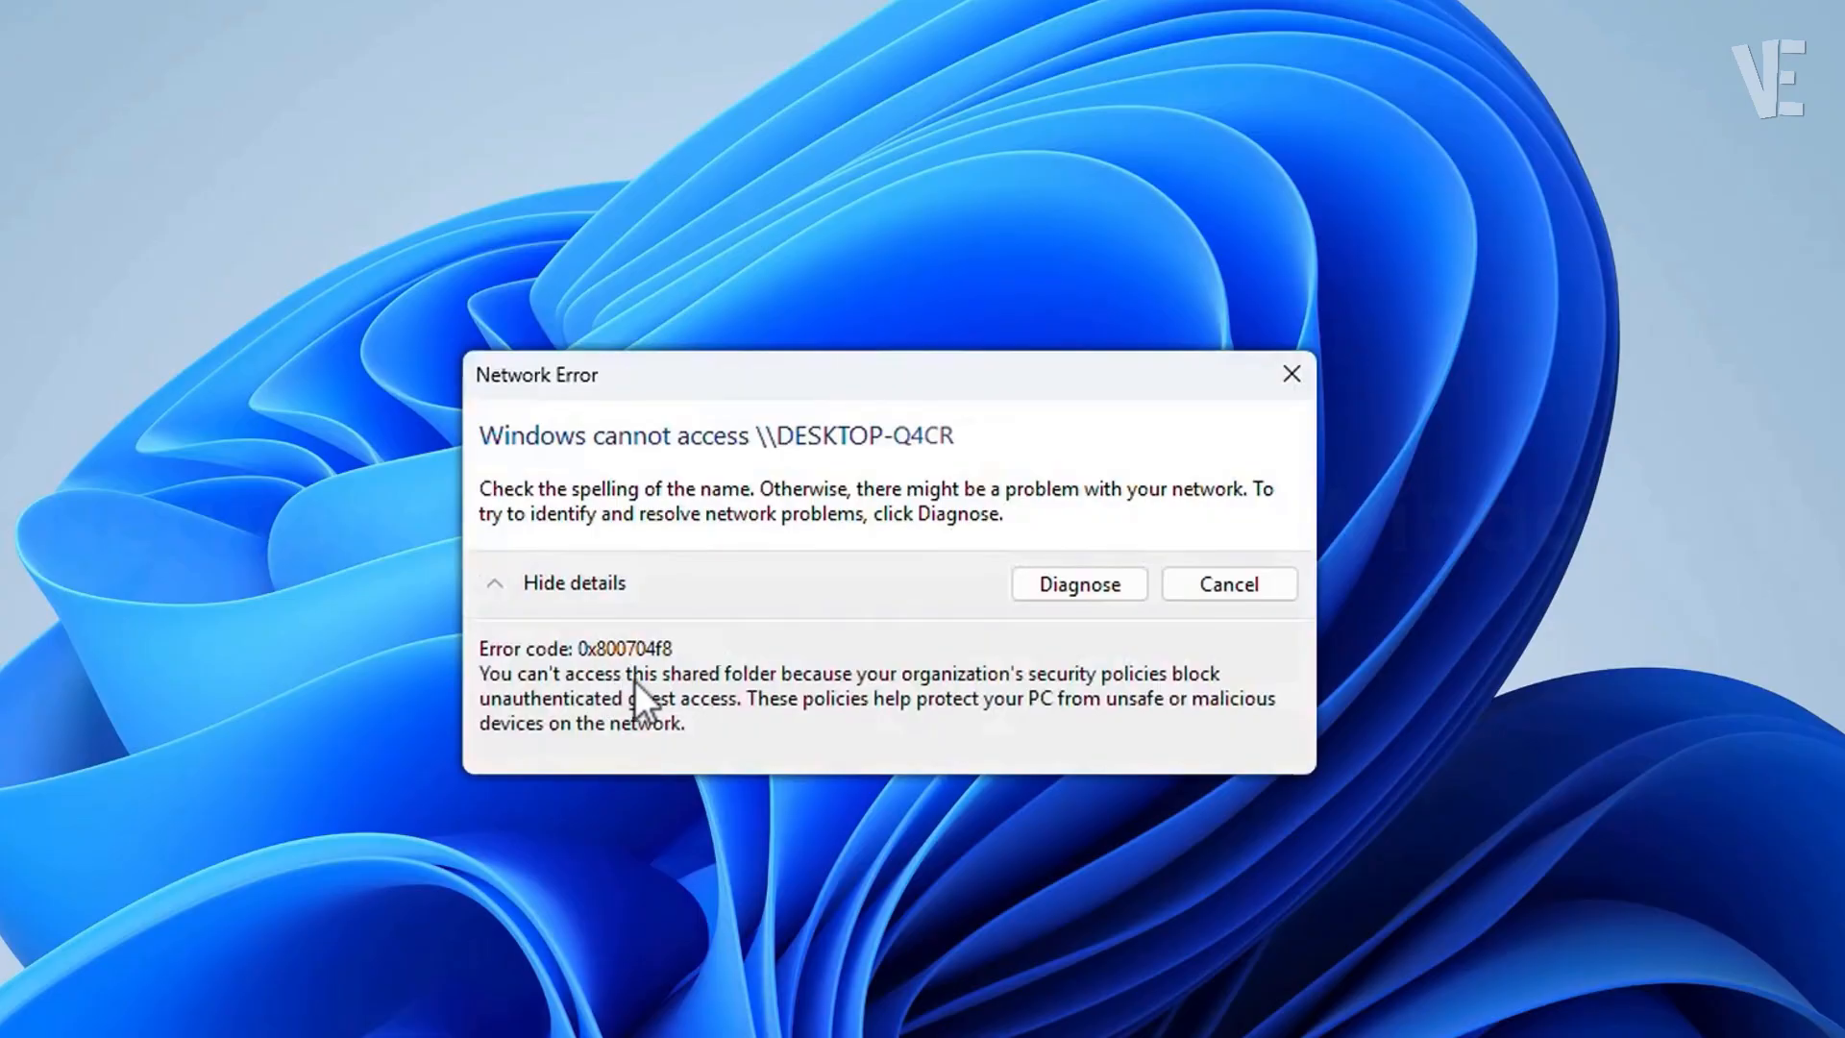
mouse_move(667, 719)
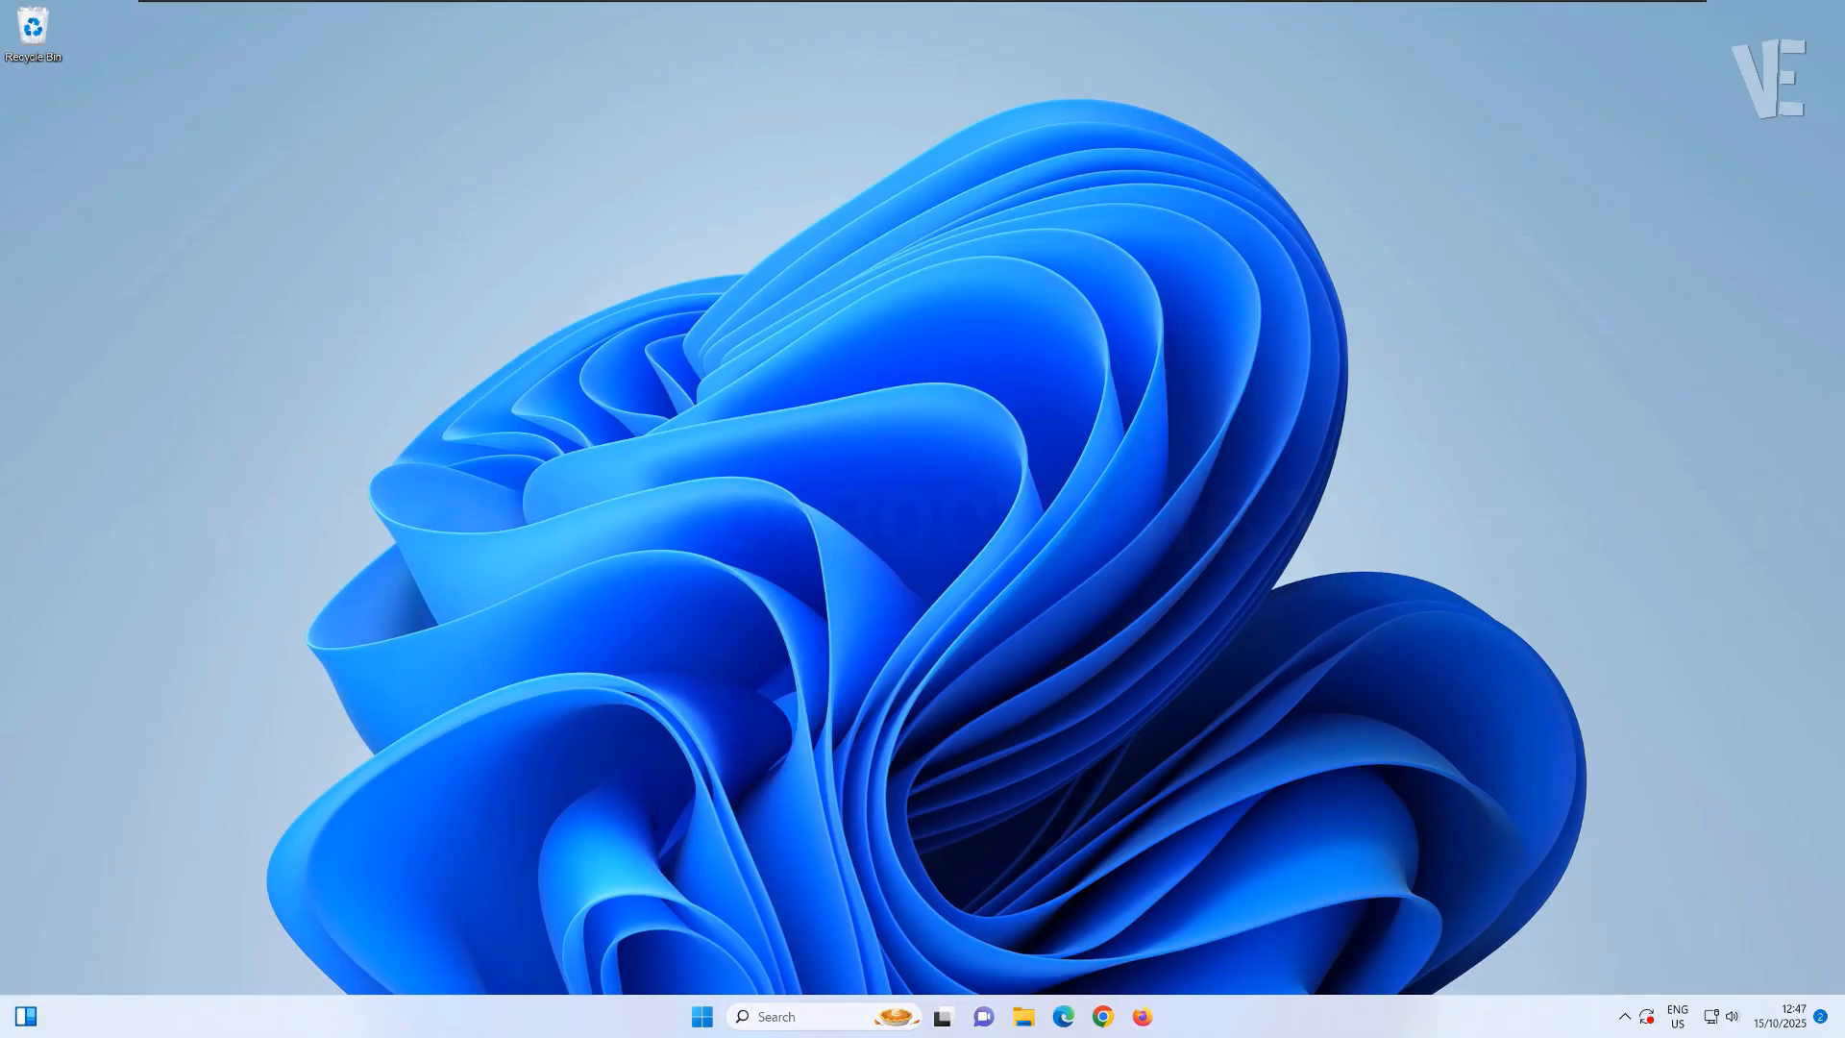
mouse_move(951, 483)
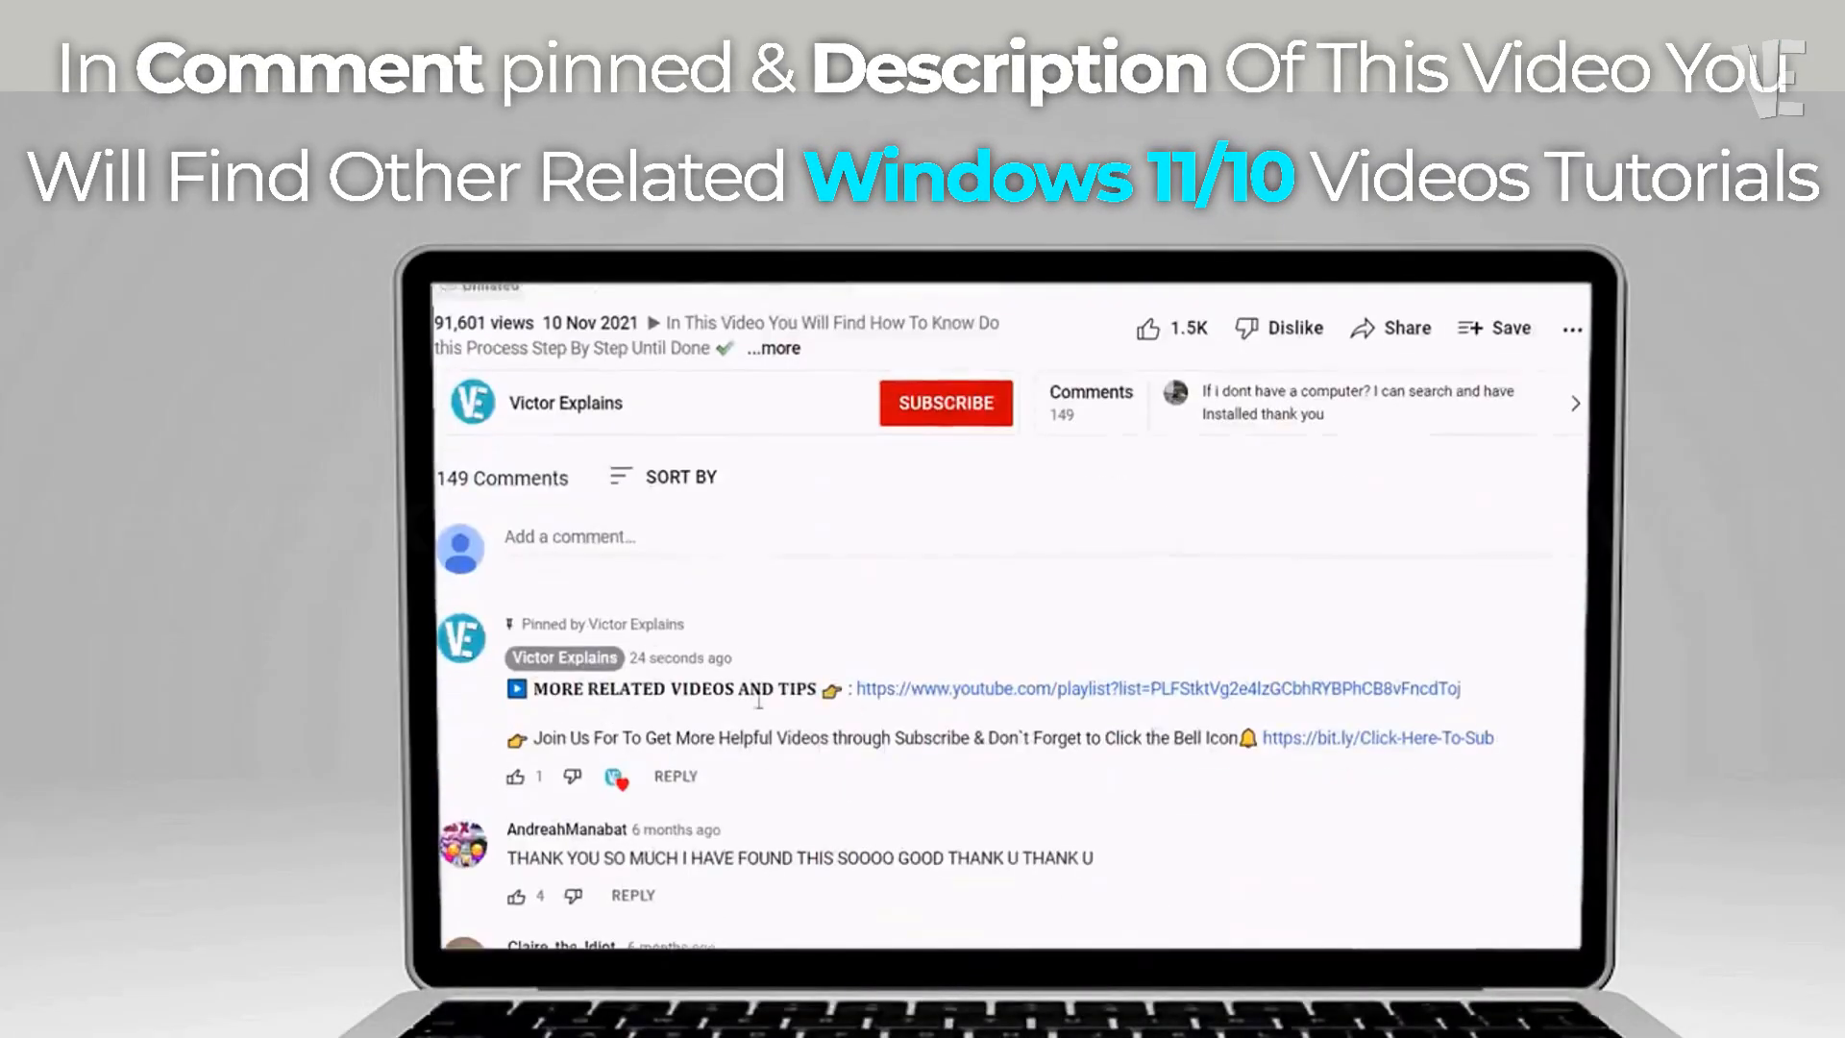
scroll(up, 3)
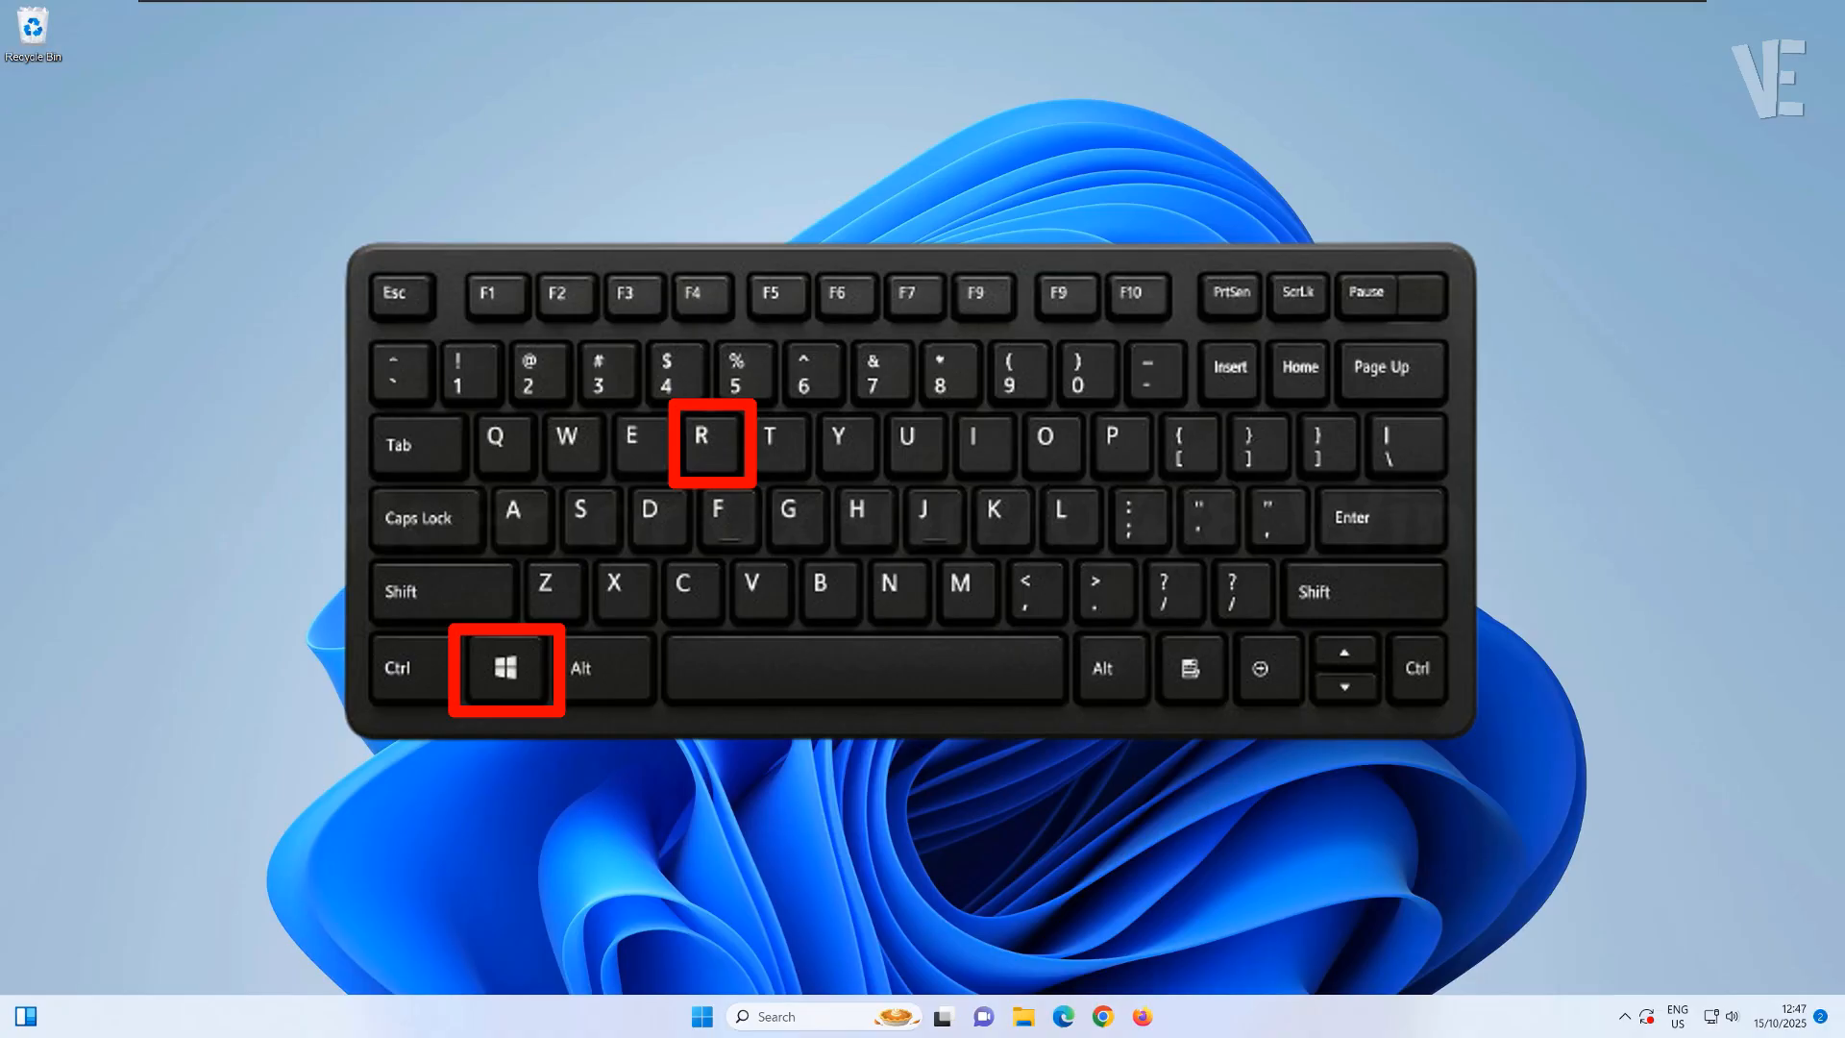
Run gpedit.msc from the Run box to start the Local Group Policy Editor
key(Win+r)
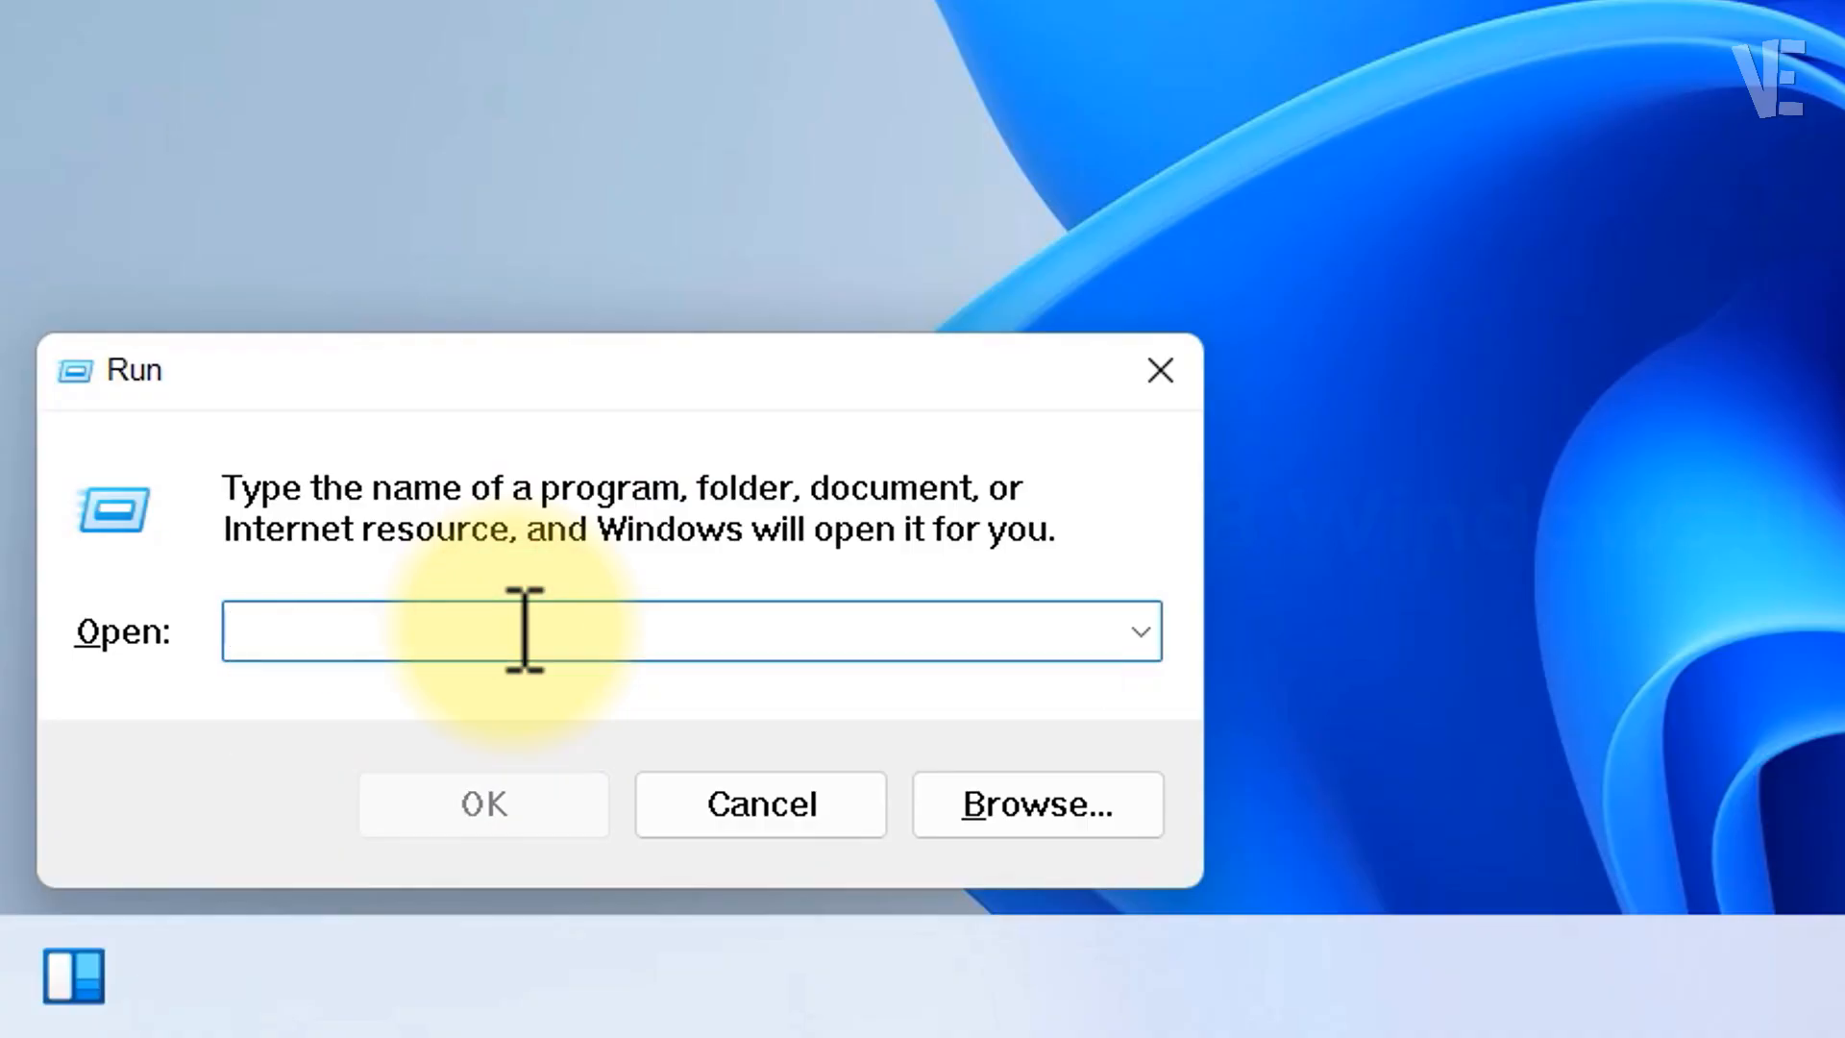
text(gpedit.msc)
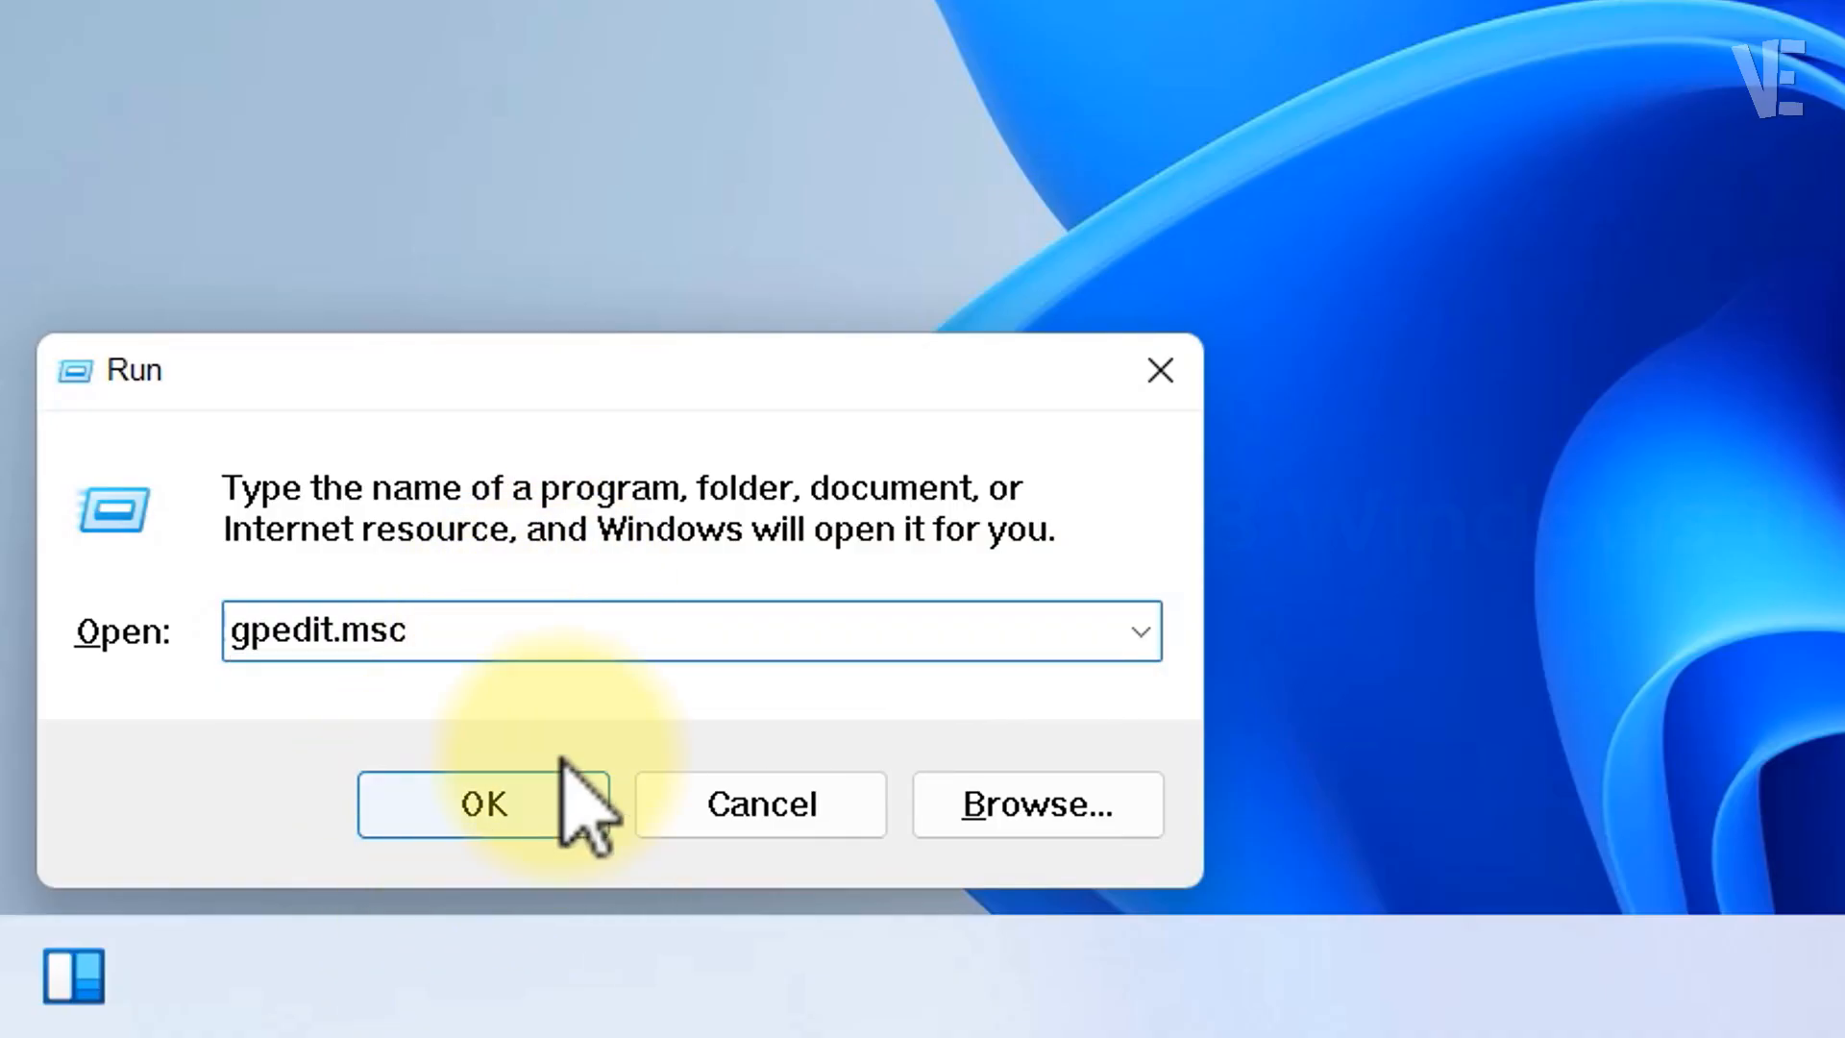
click(483, 803)
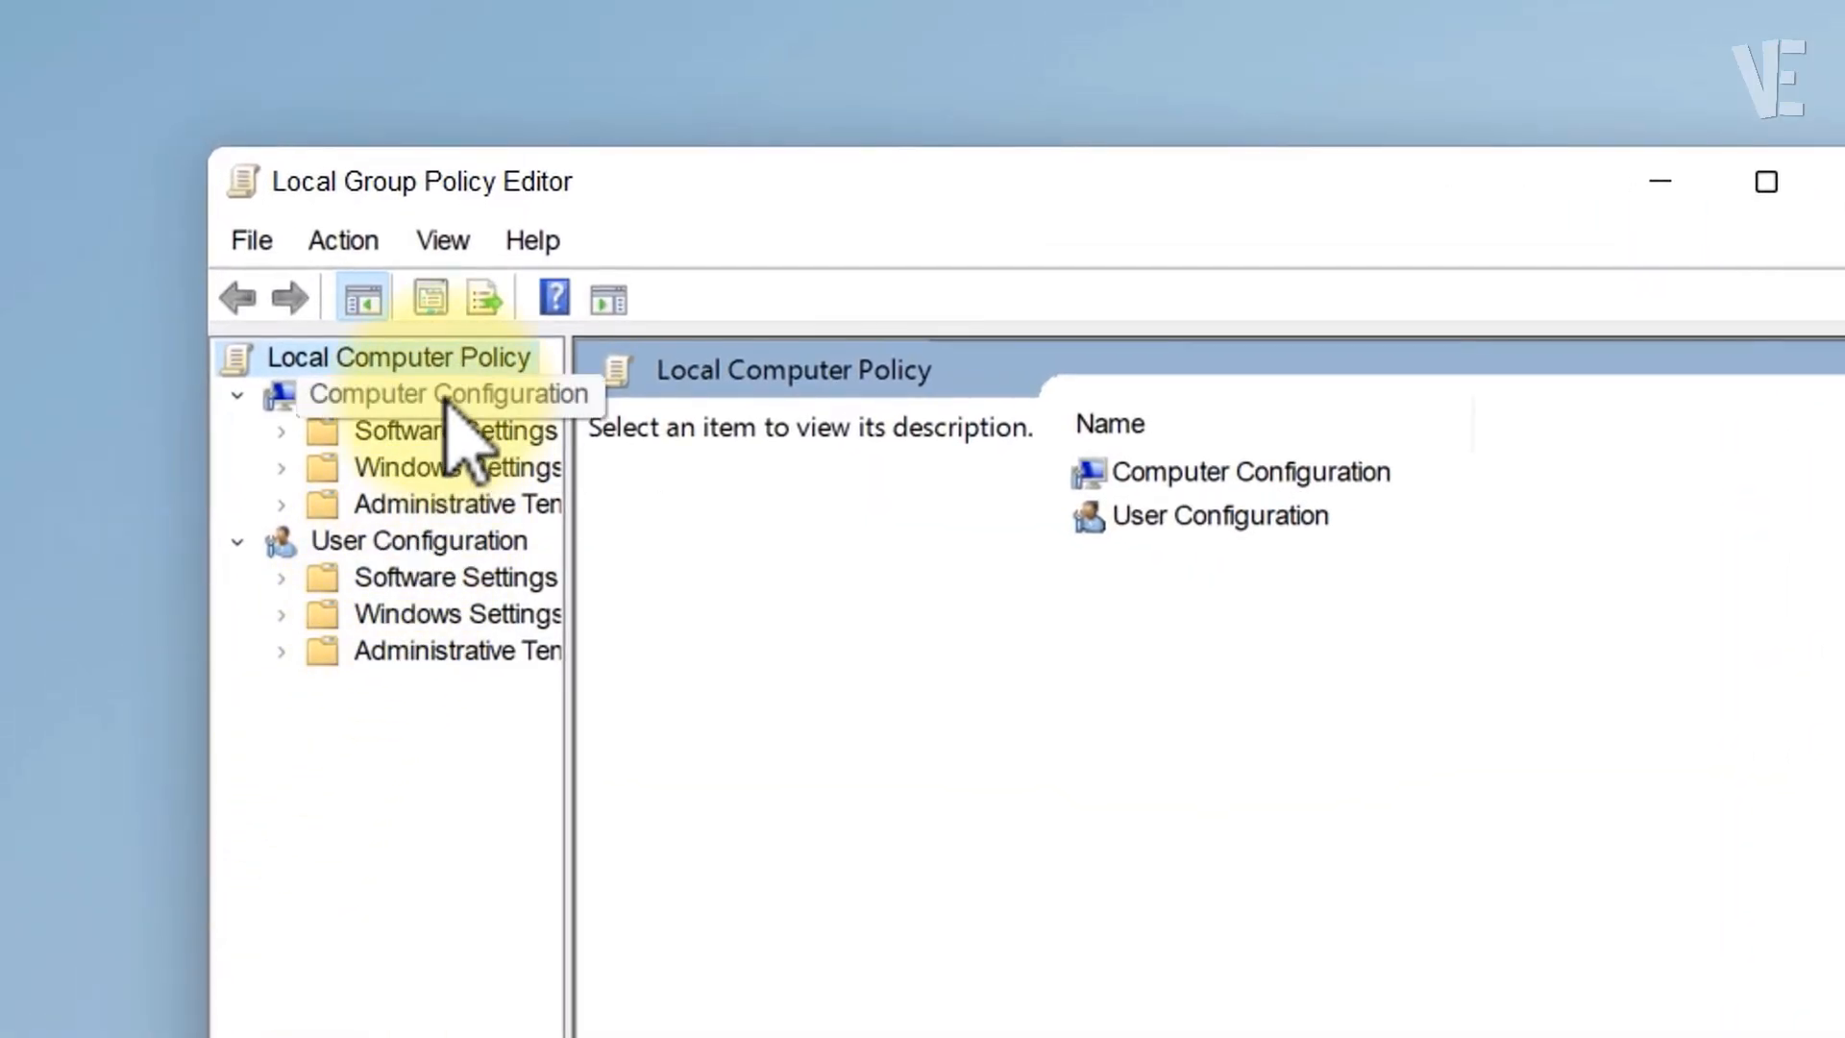
Browse Administrative Templates > Network > Lanman Workstation to reach Enable insecure guest logons
click(446, 393)
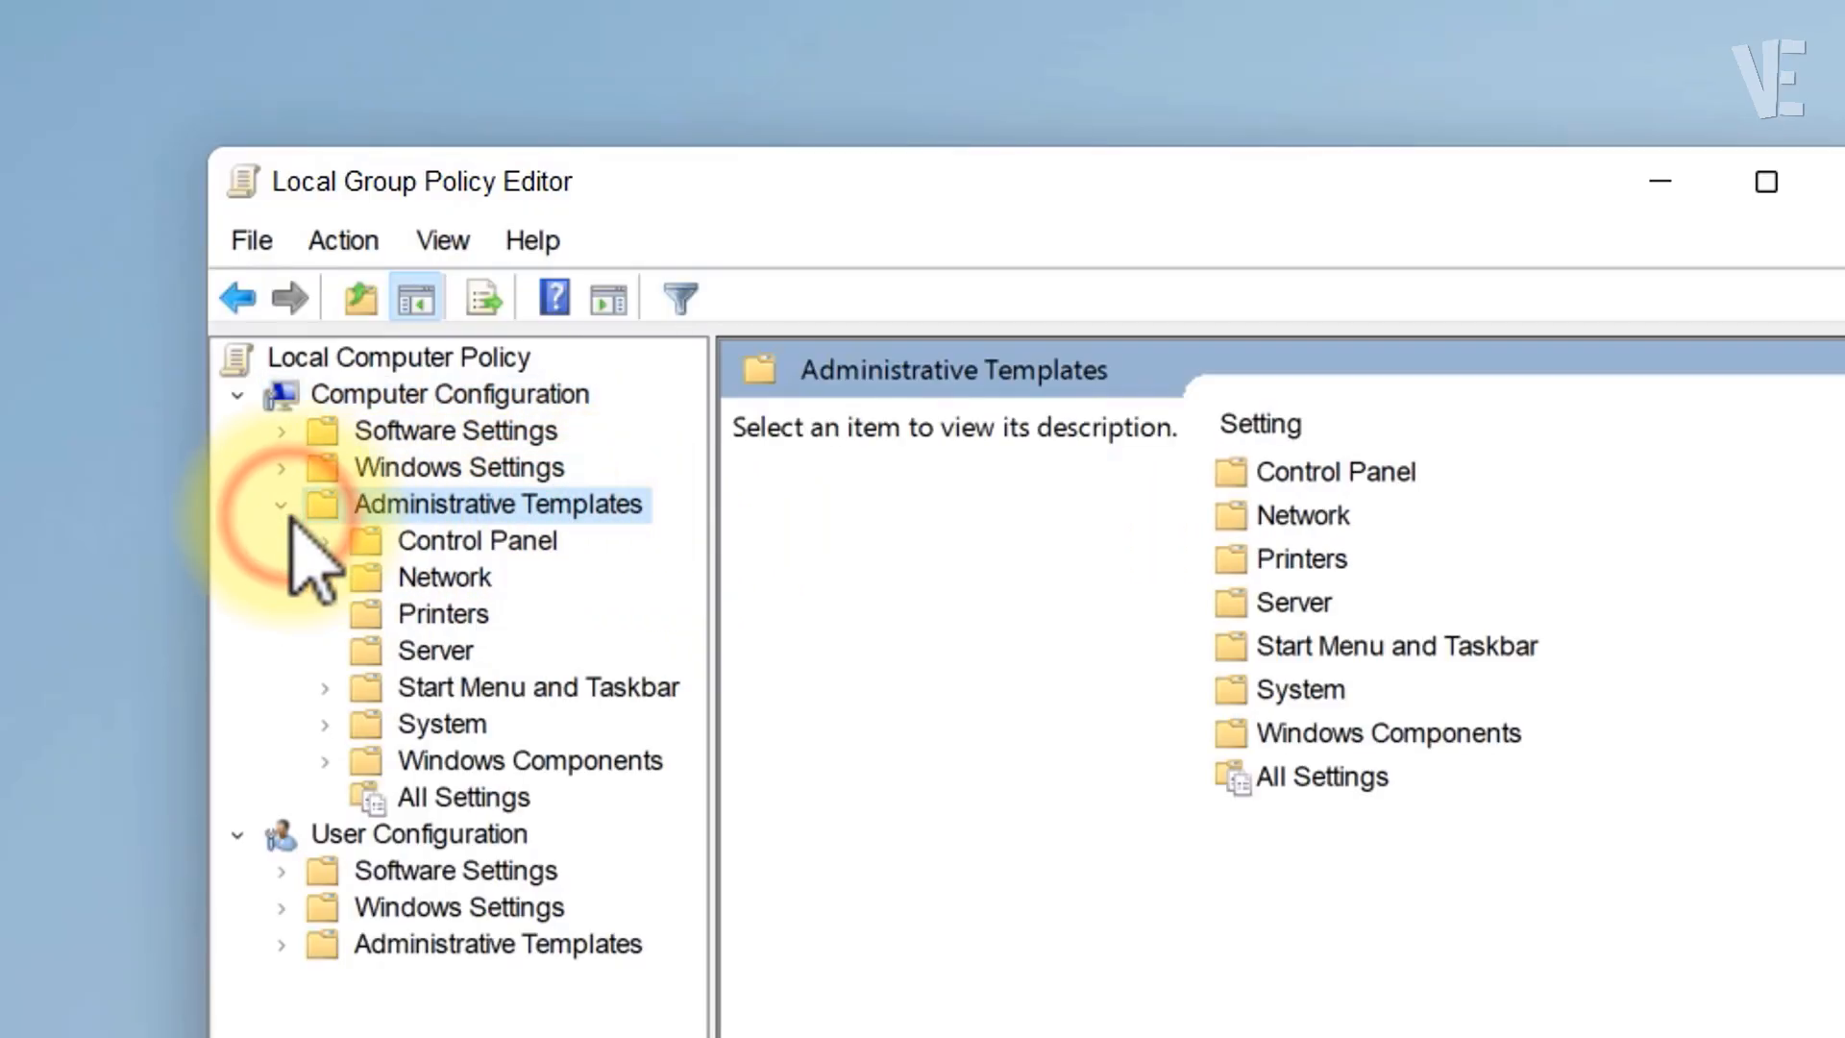
click(445, 576)
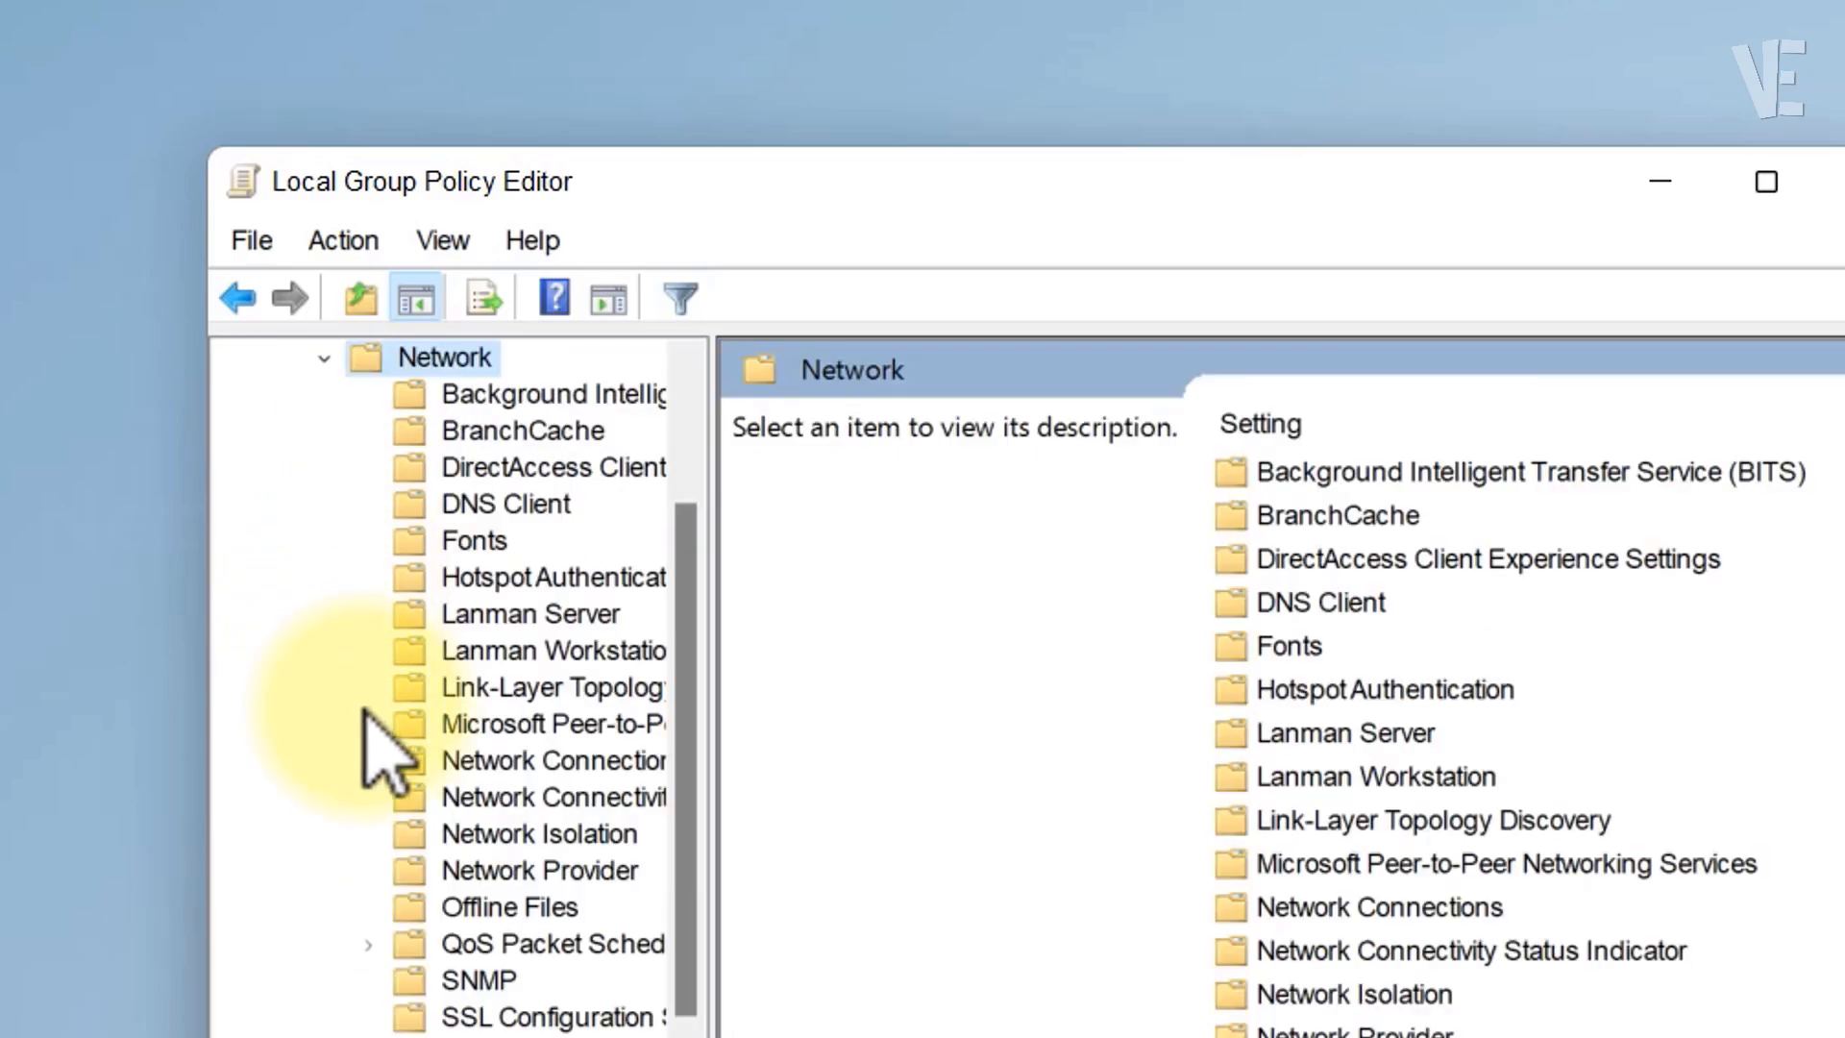
click(562, 650)
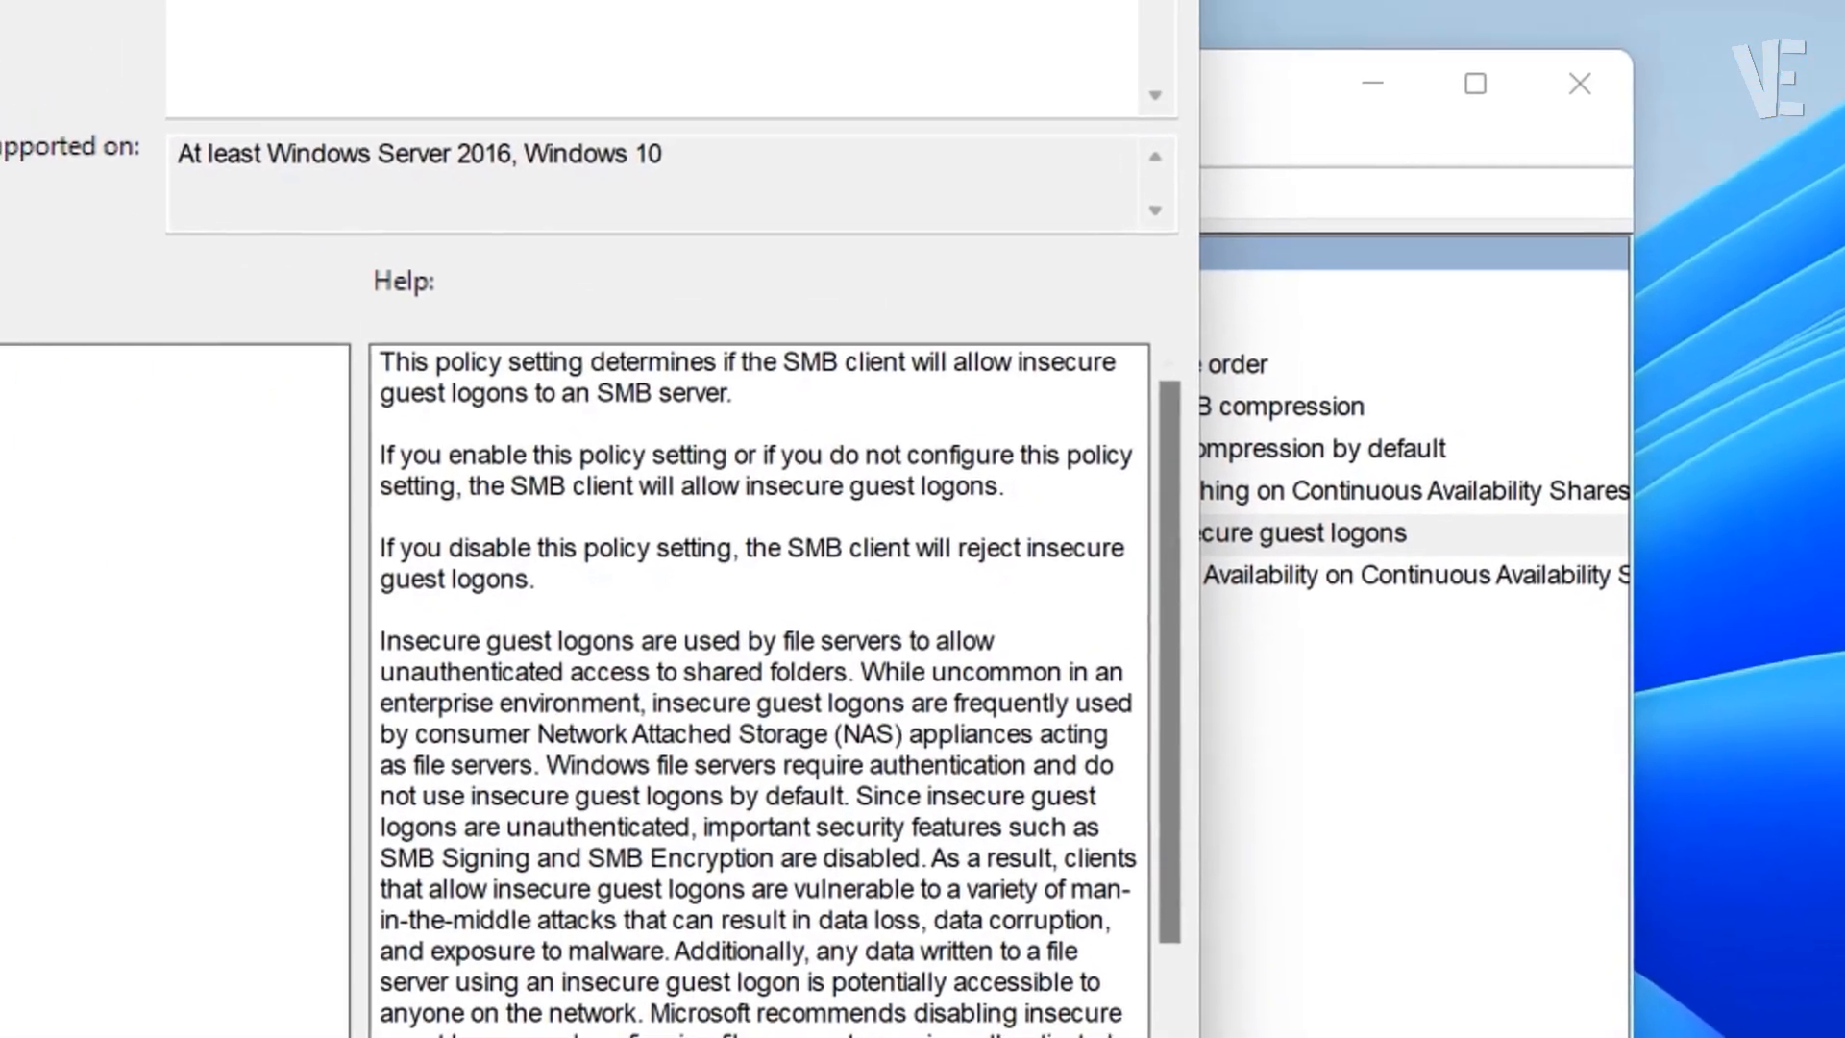
Set Enable insecure guest logons to Enabled, confirm, and close the editor
click(100, 309)
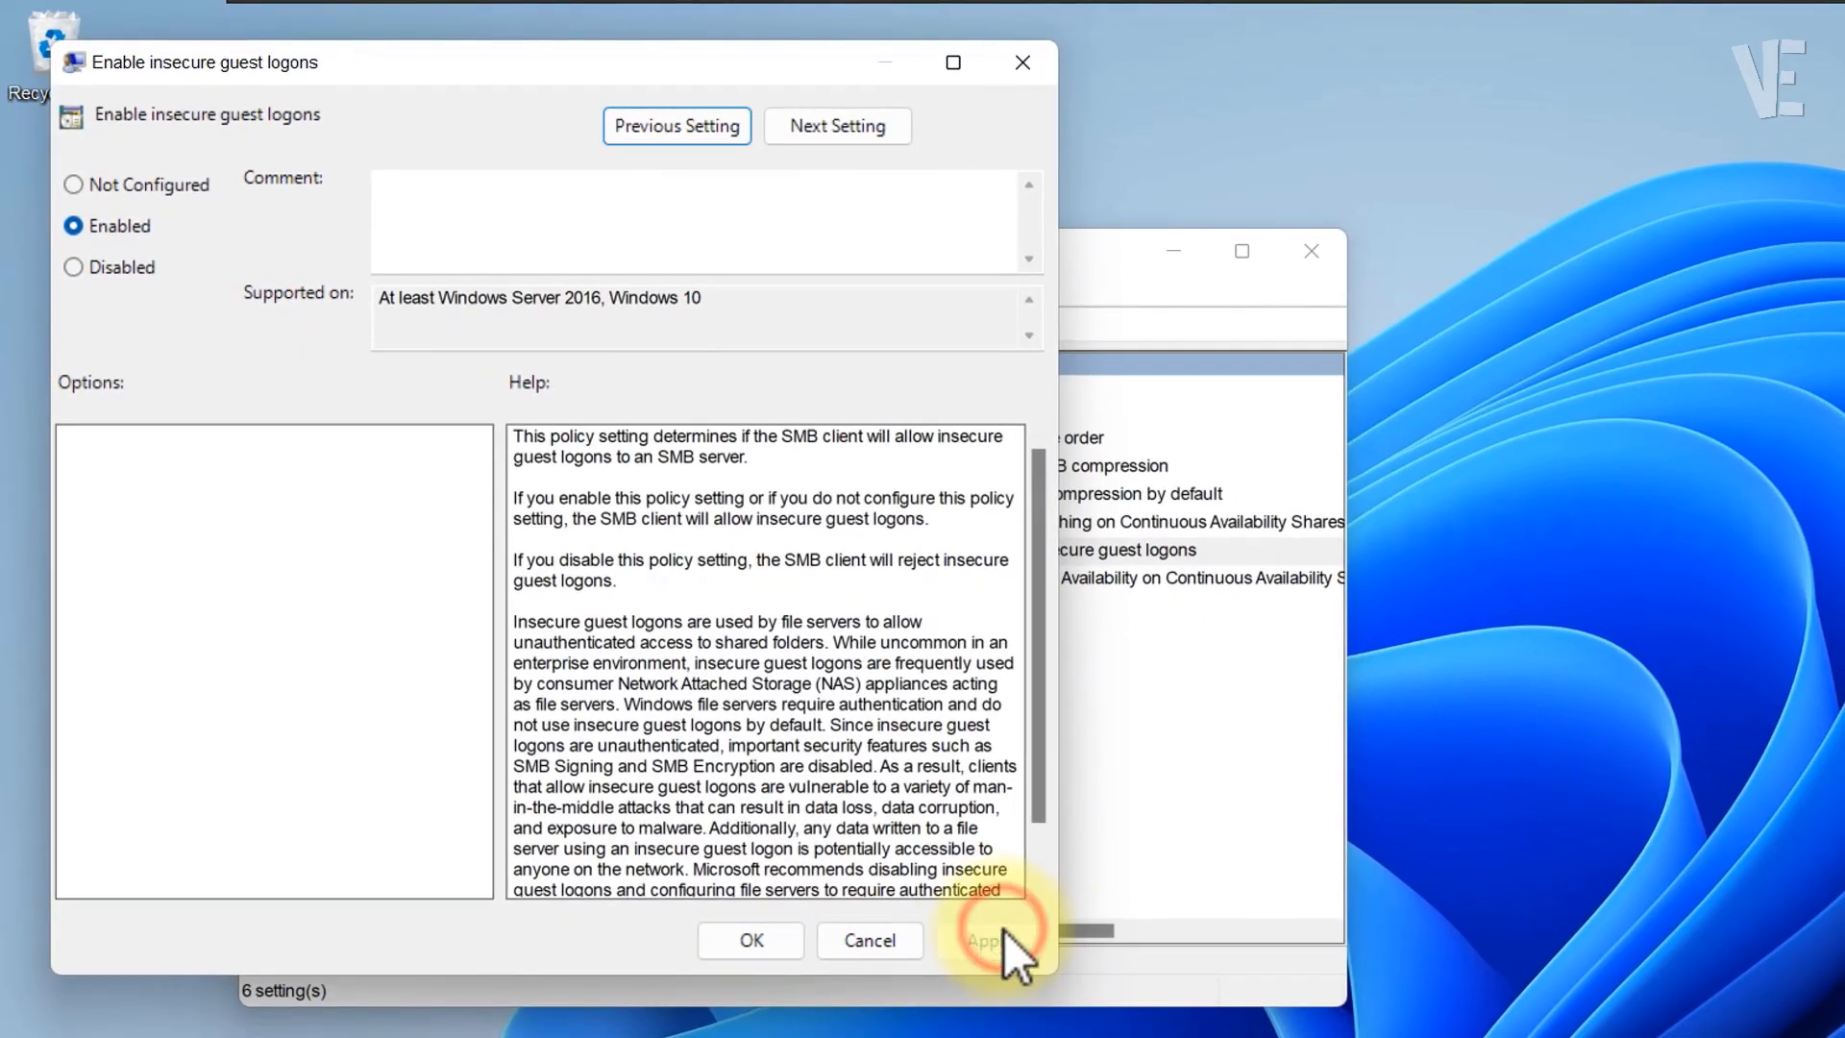
click(751, 940)
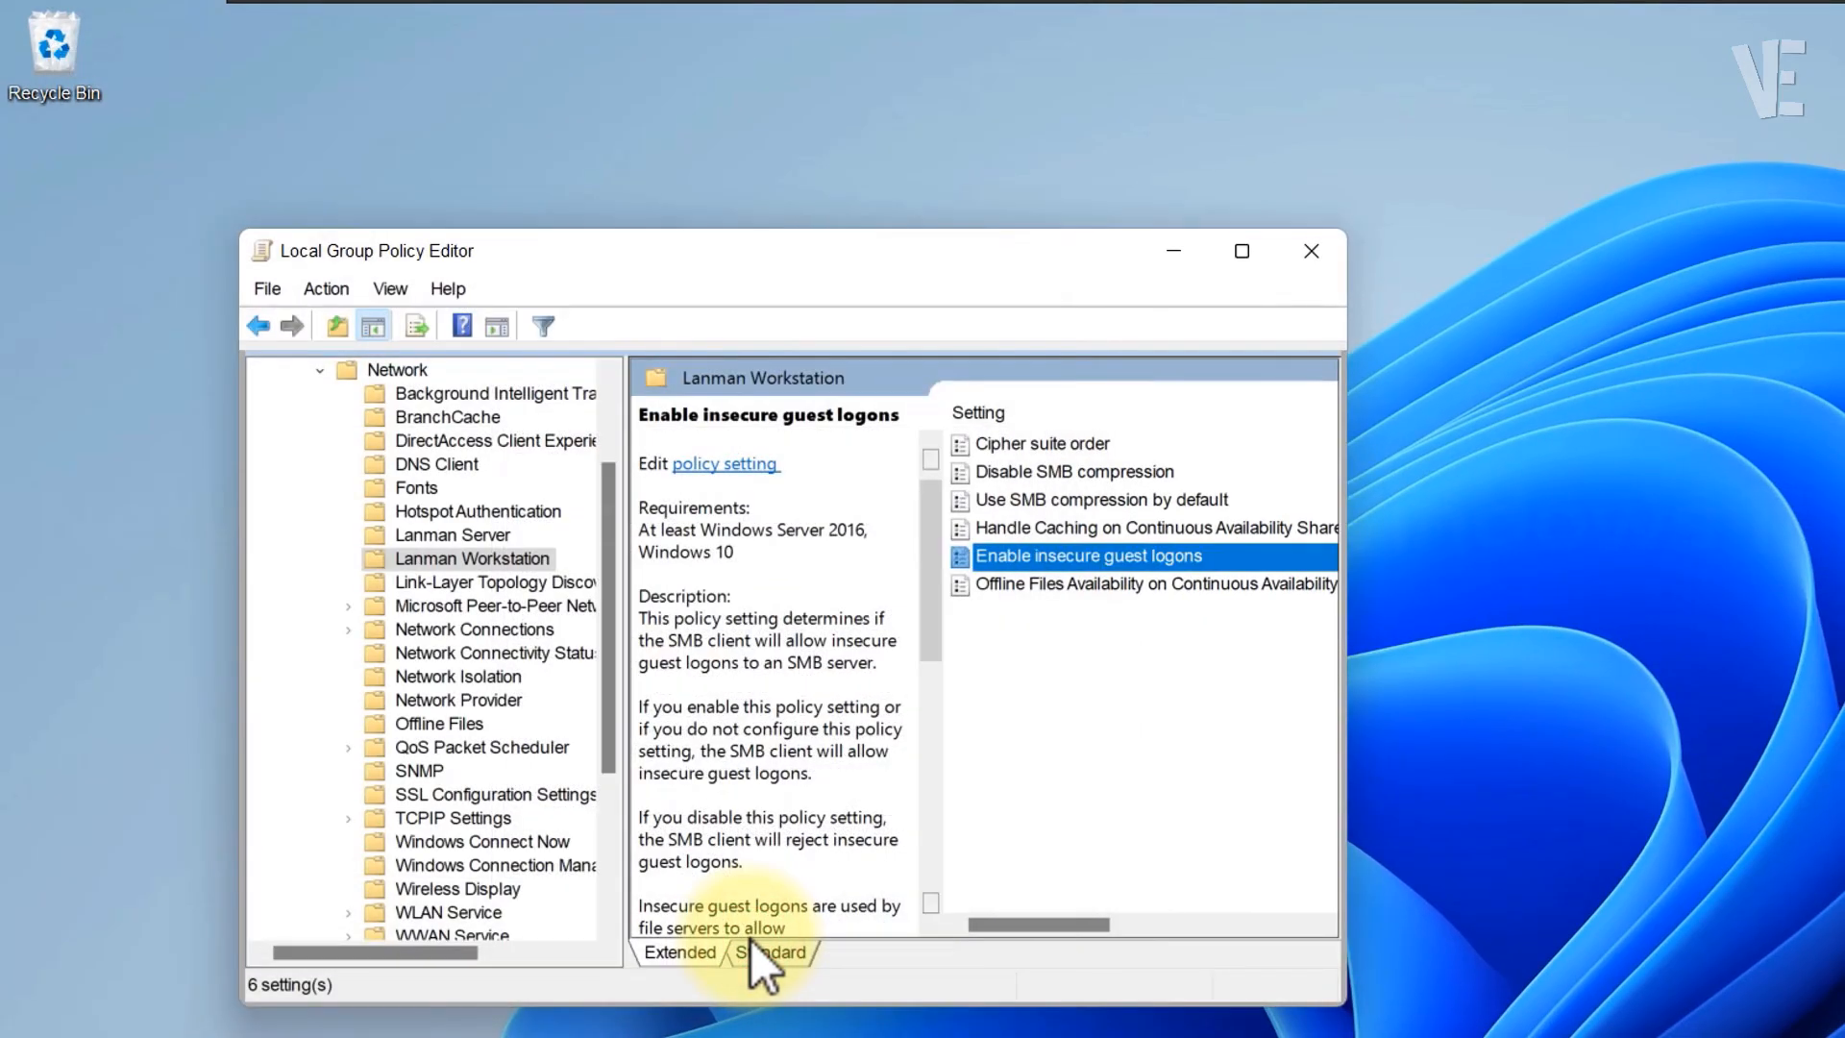
click(1310, 251)
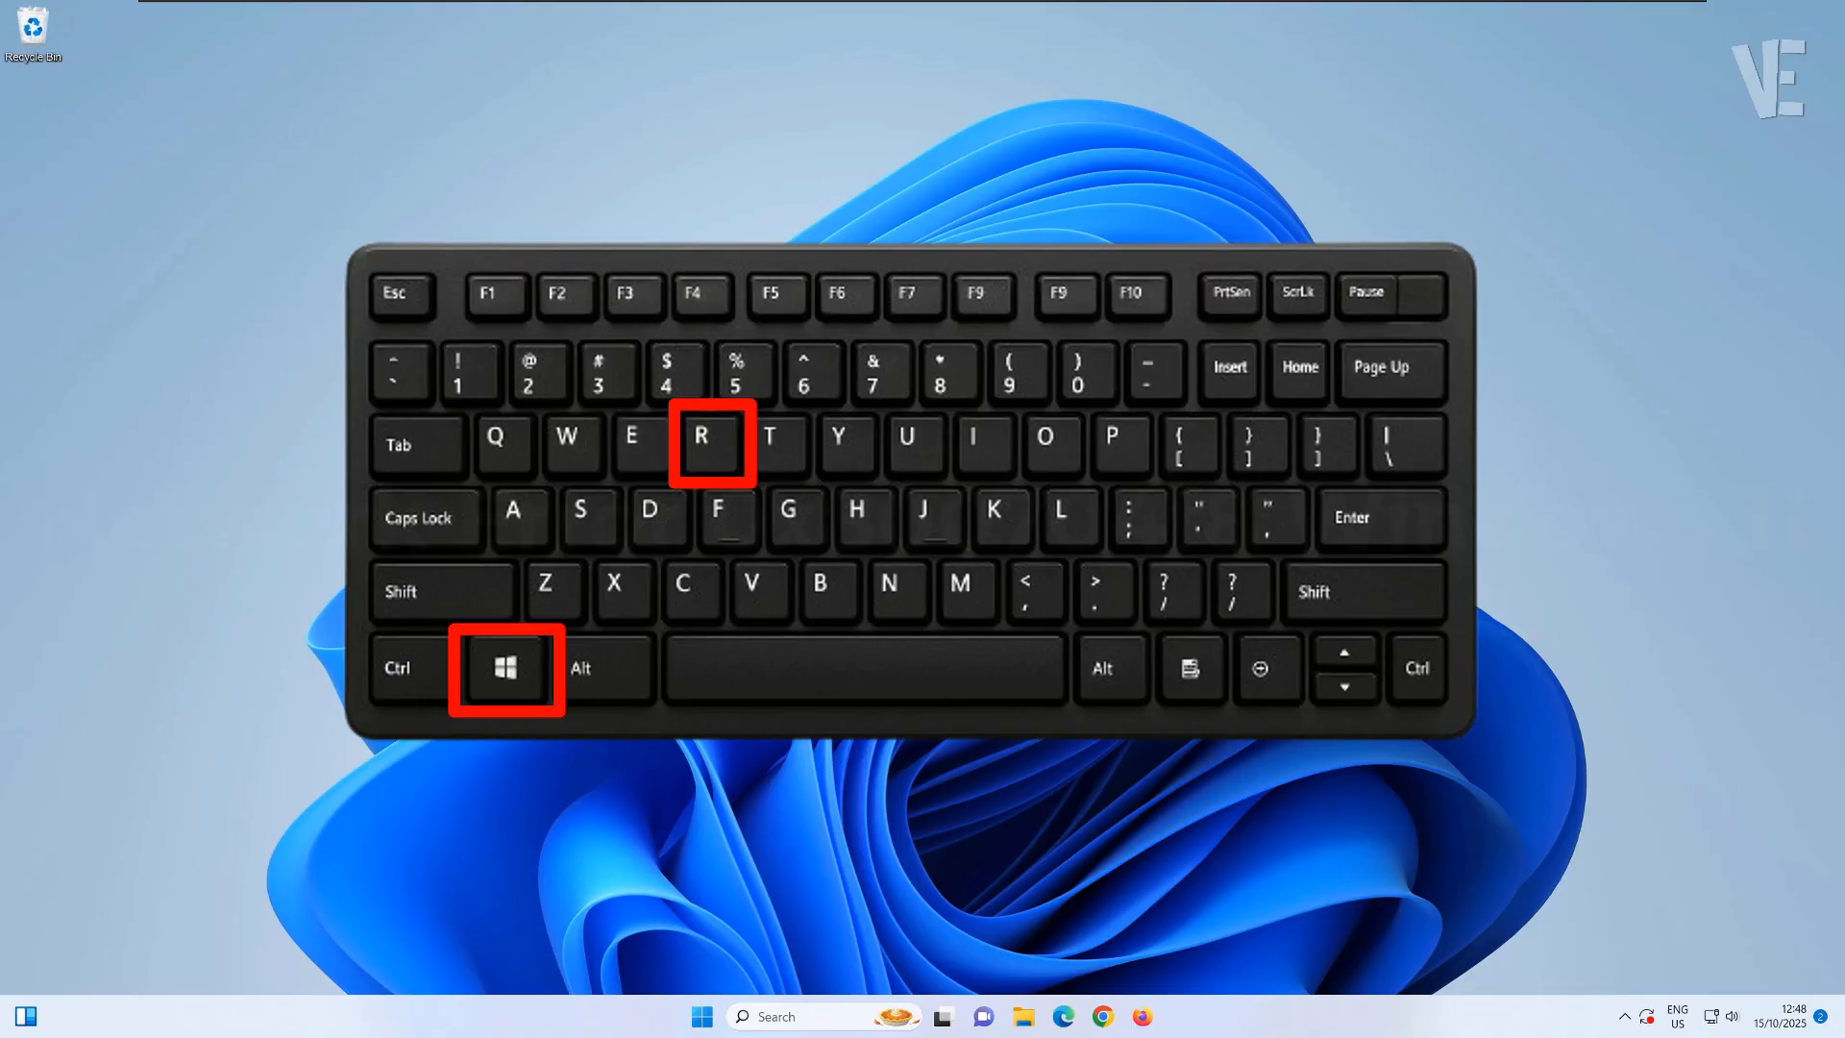
Run secpol from the Run box to start Local Security Policy
key(Win+r)
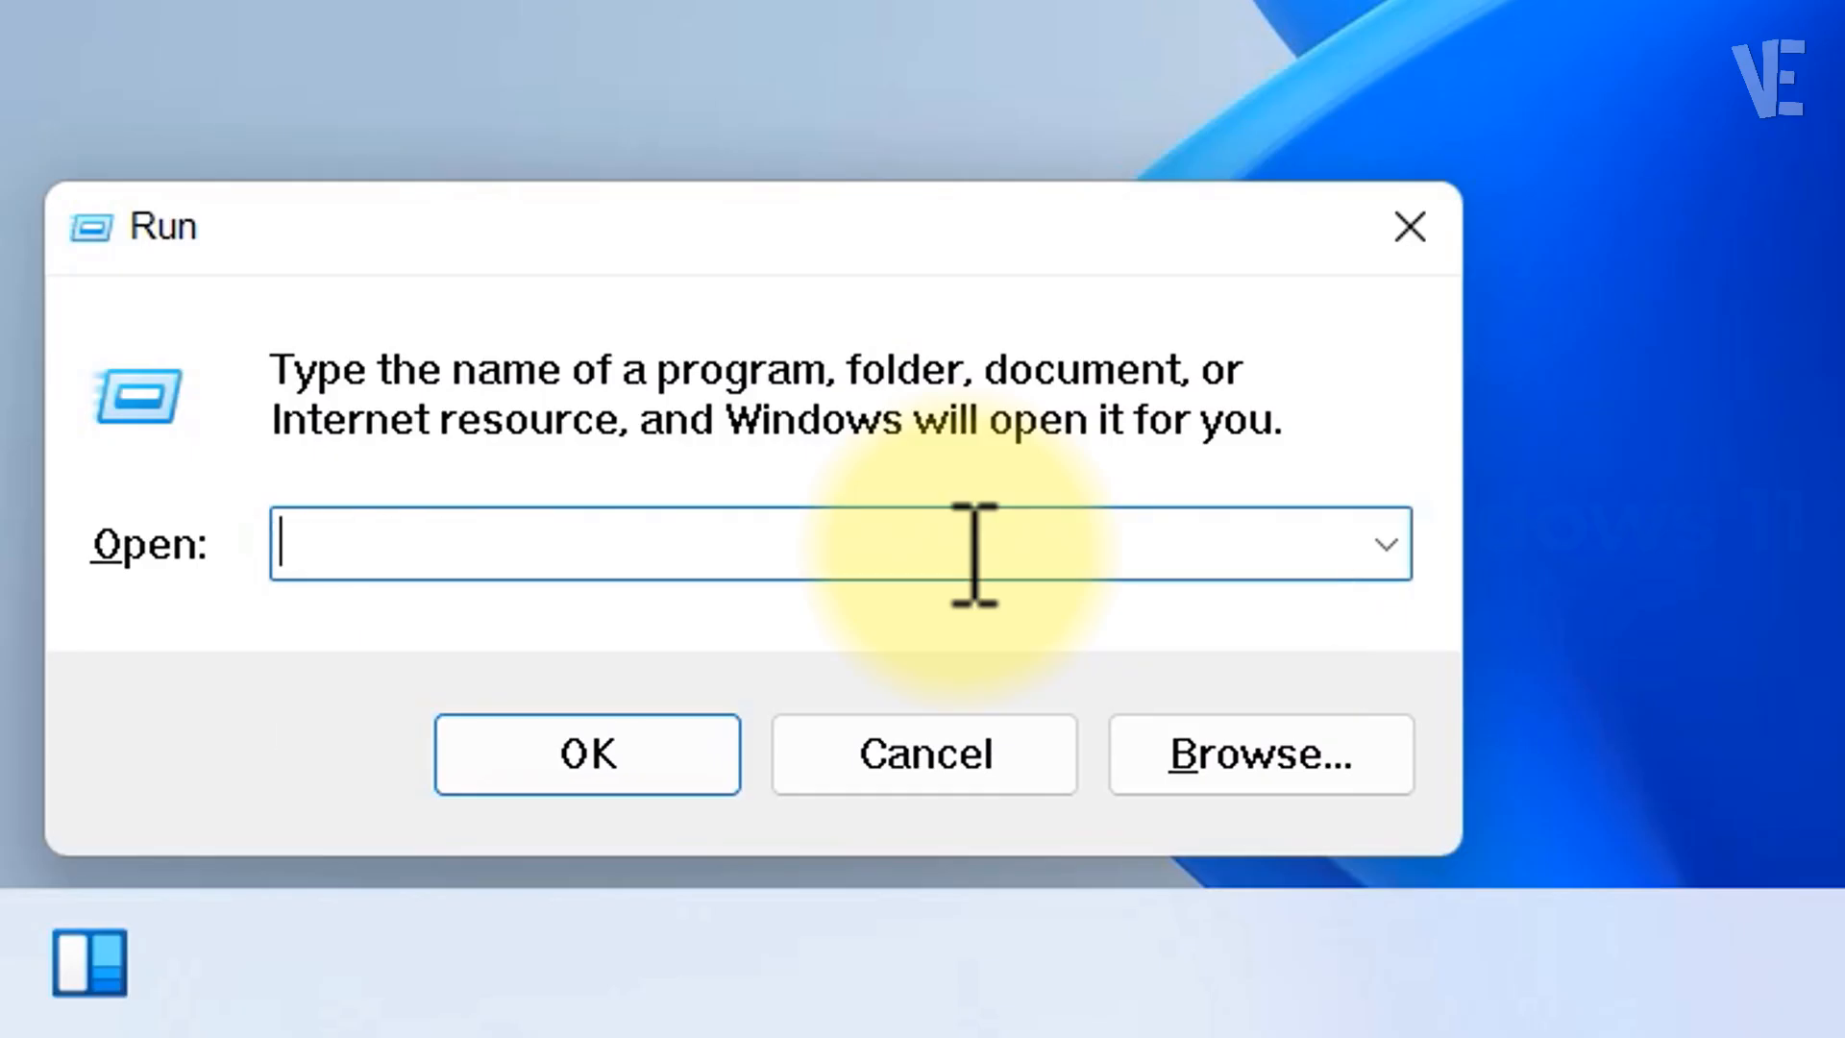
text(secpol)
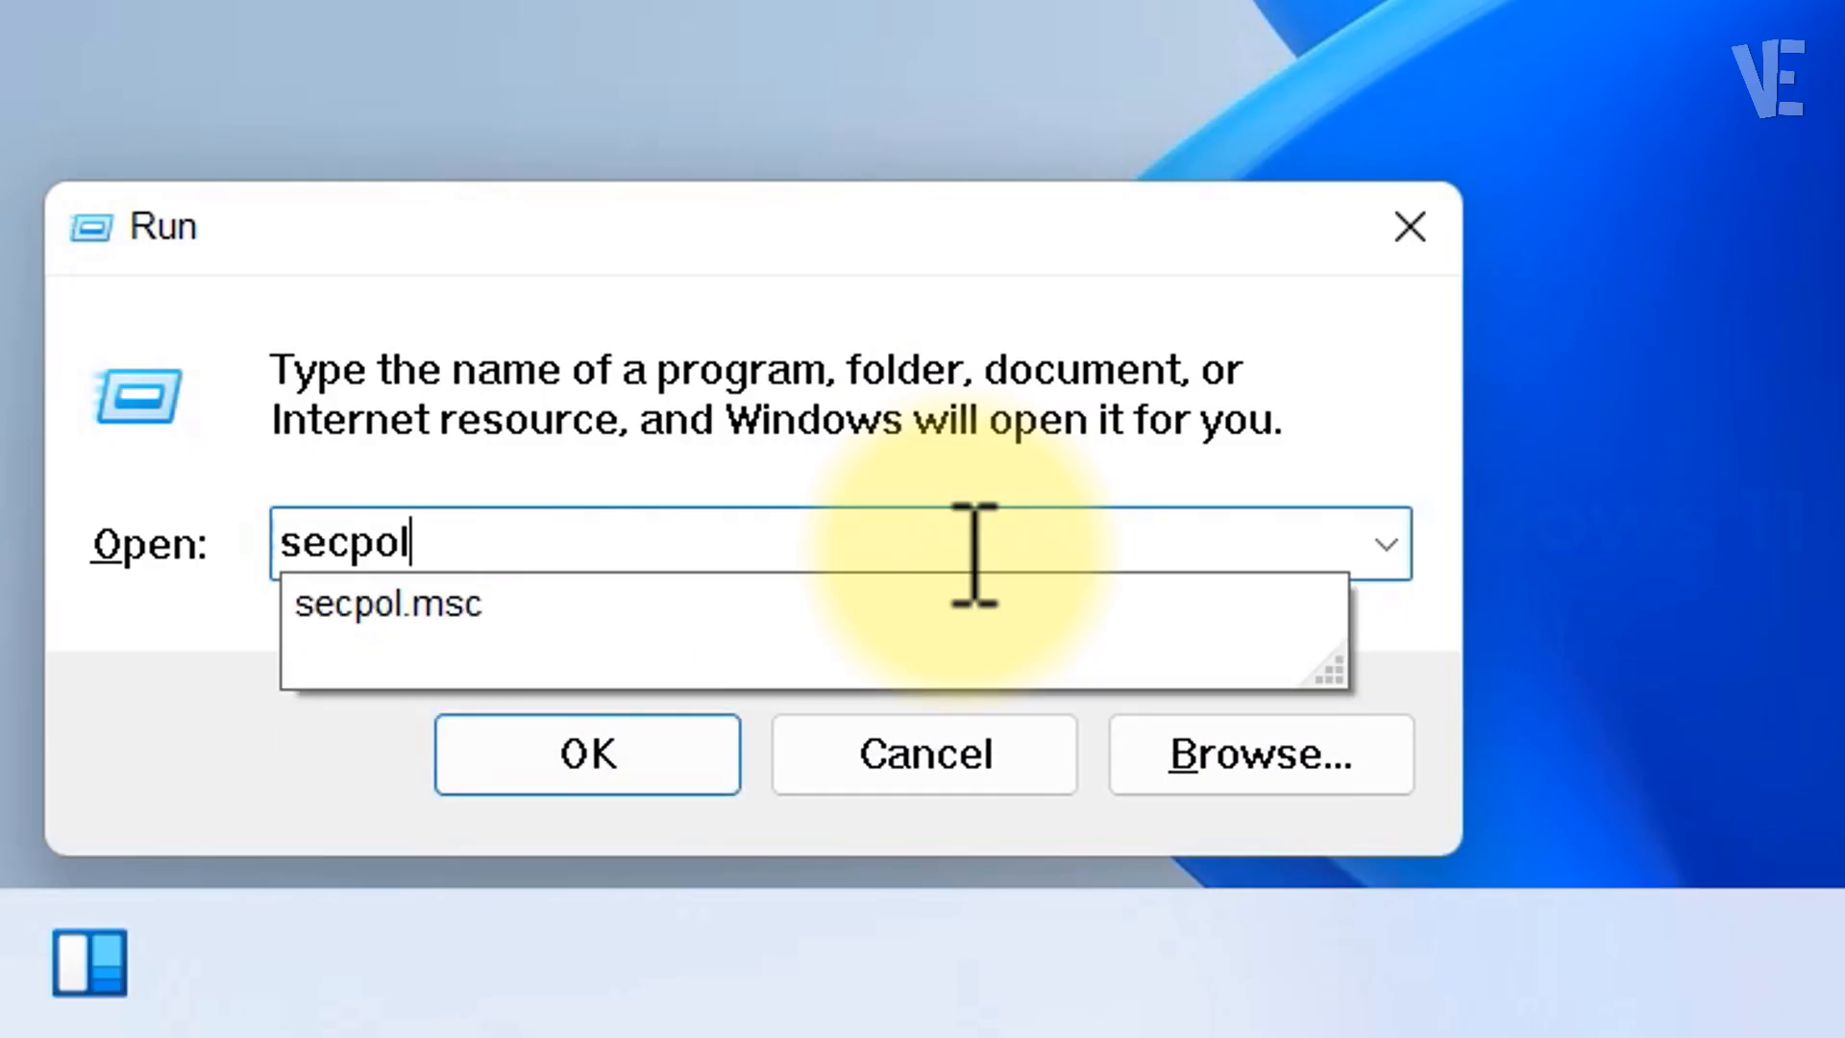
click(387, 603)
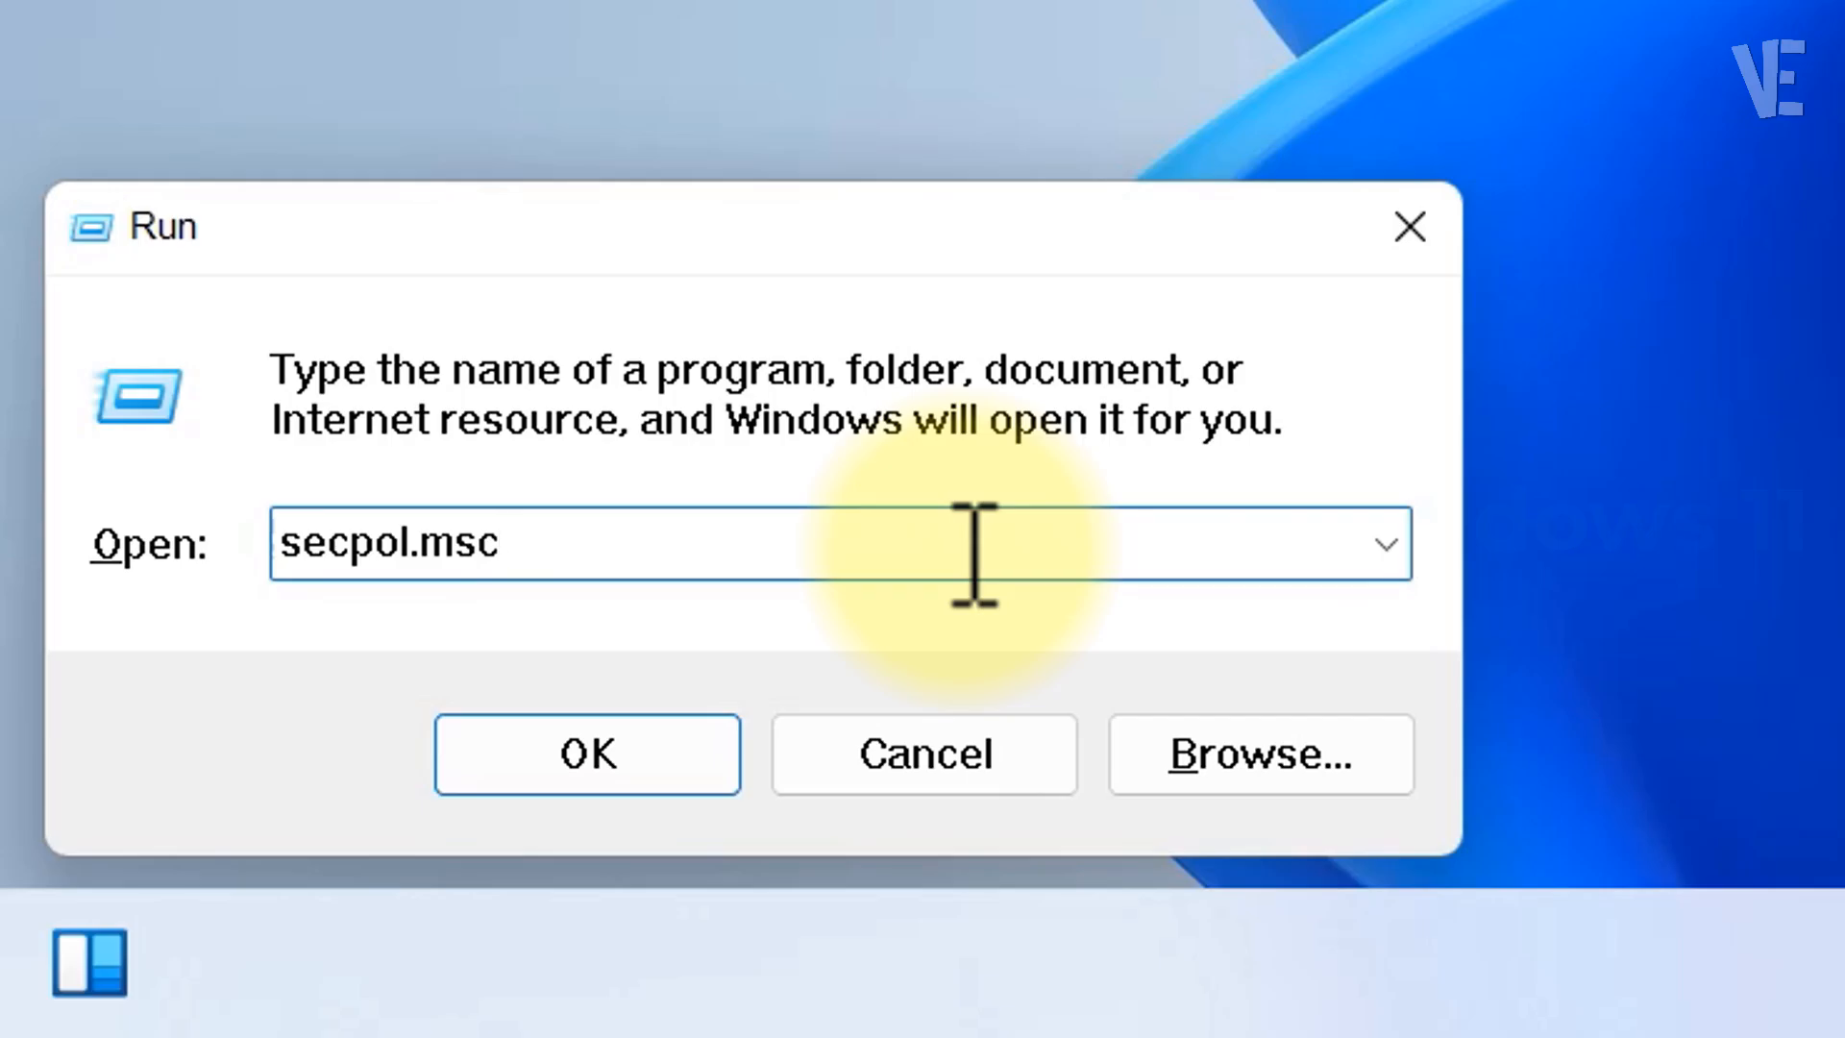
click(586, 753)
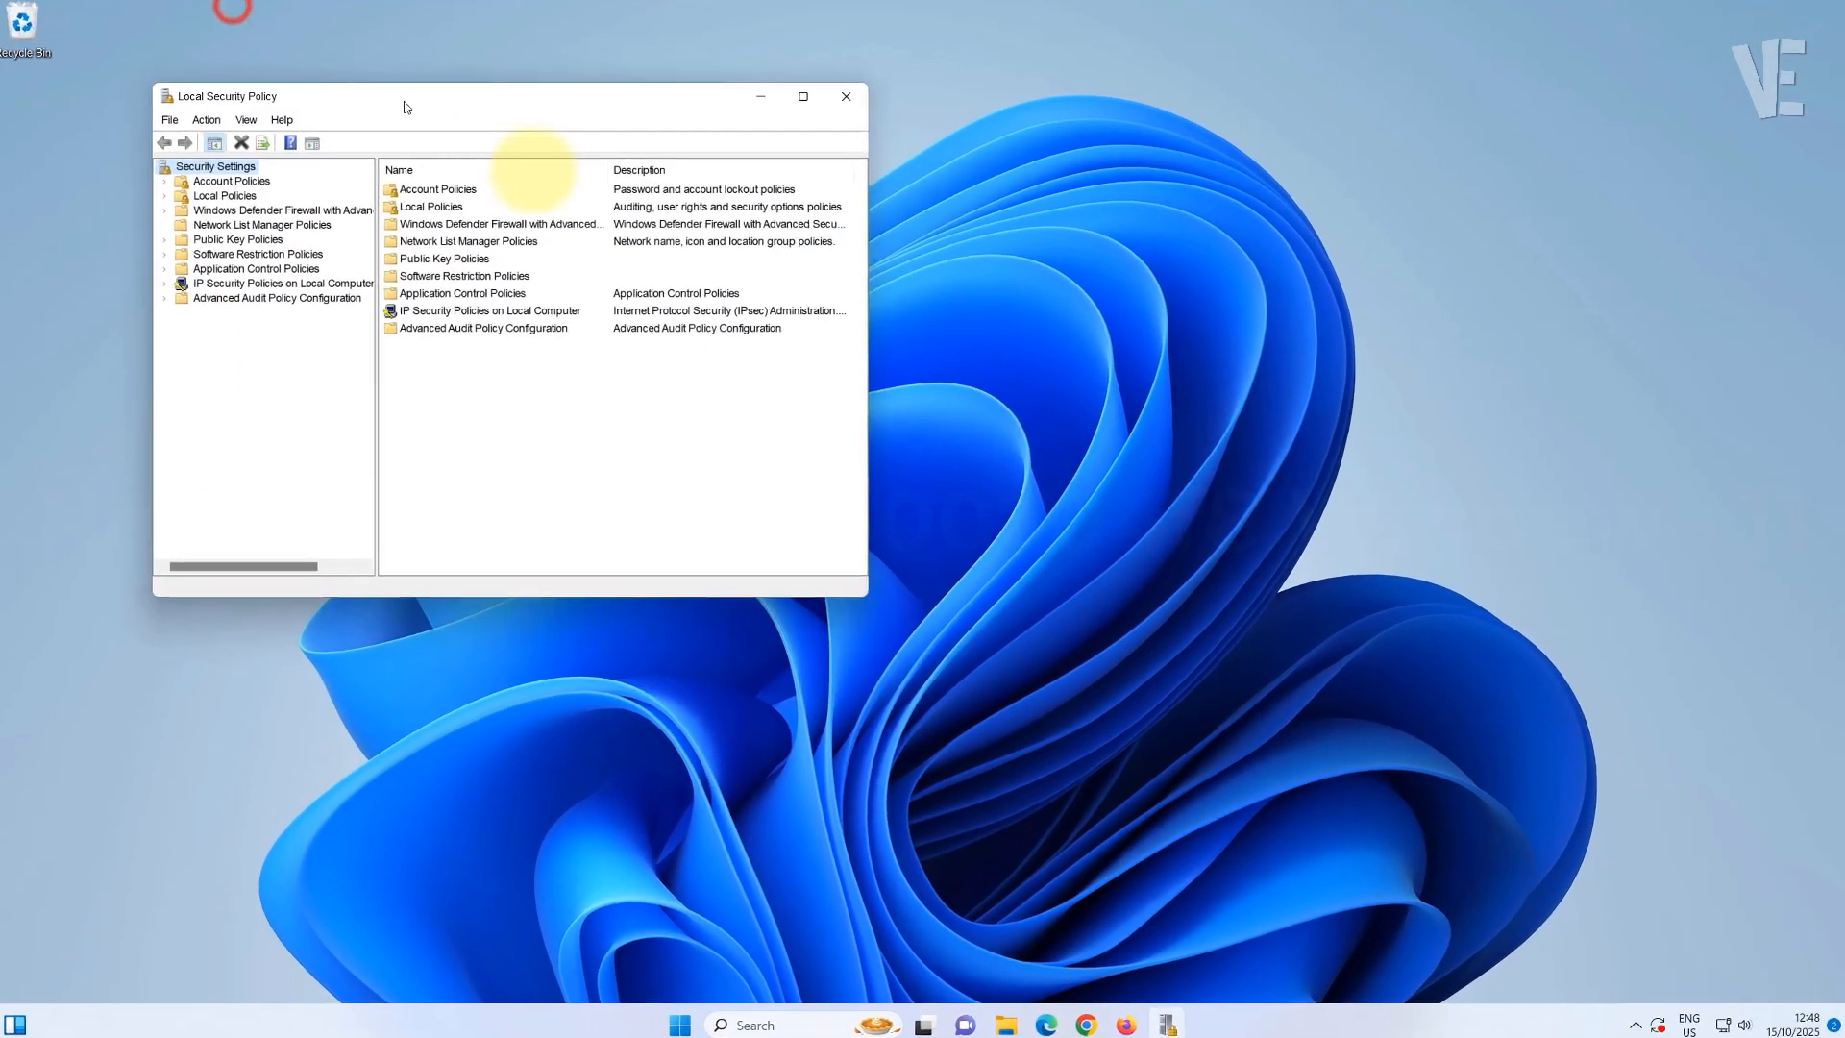
Open 'Microsoft network client: Digitally sign communications (always)' under Local Policies > Security Options
click(803, 96)
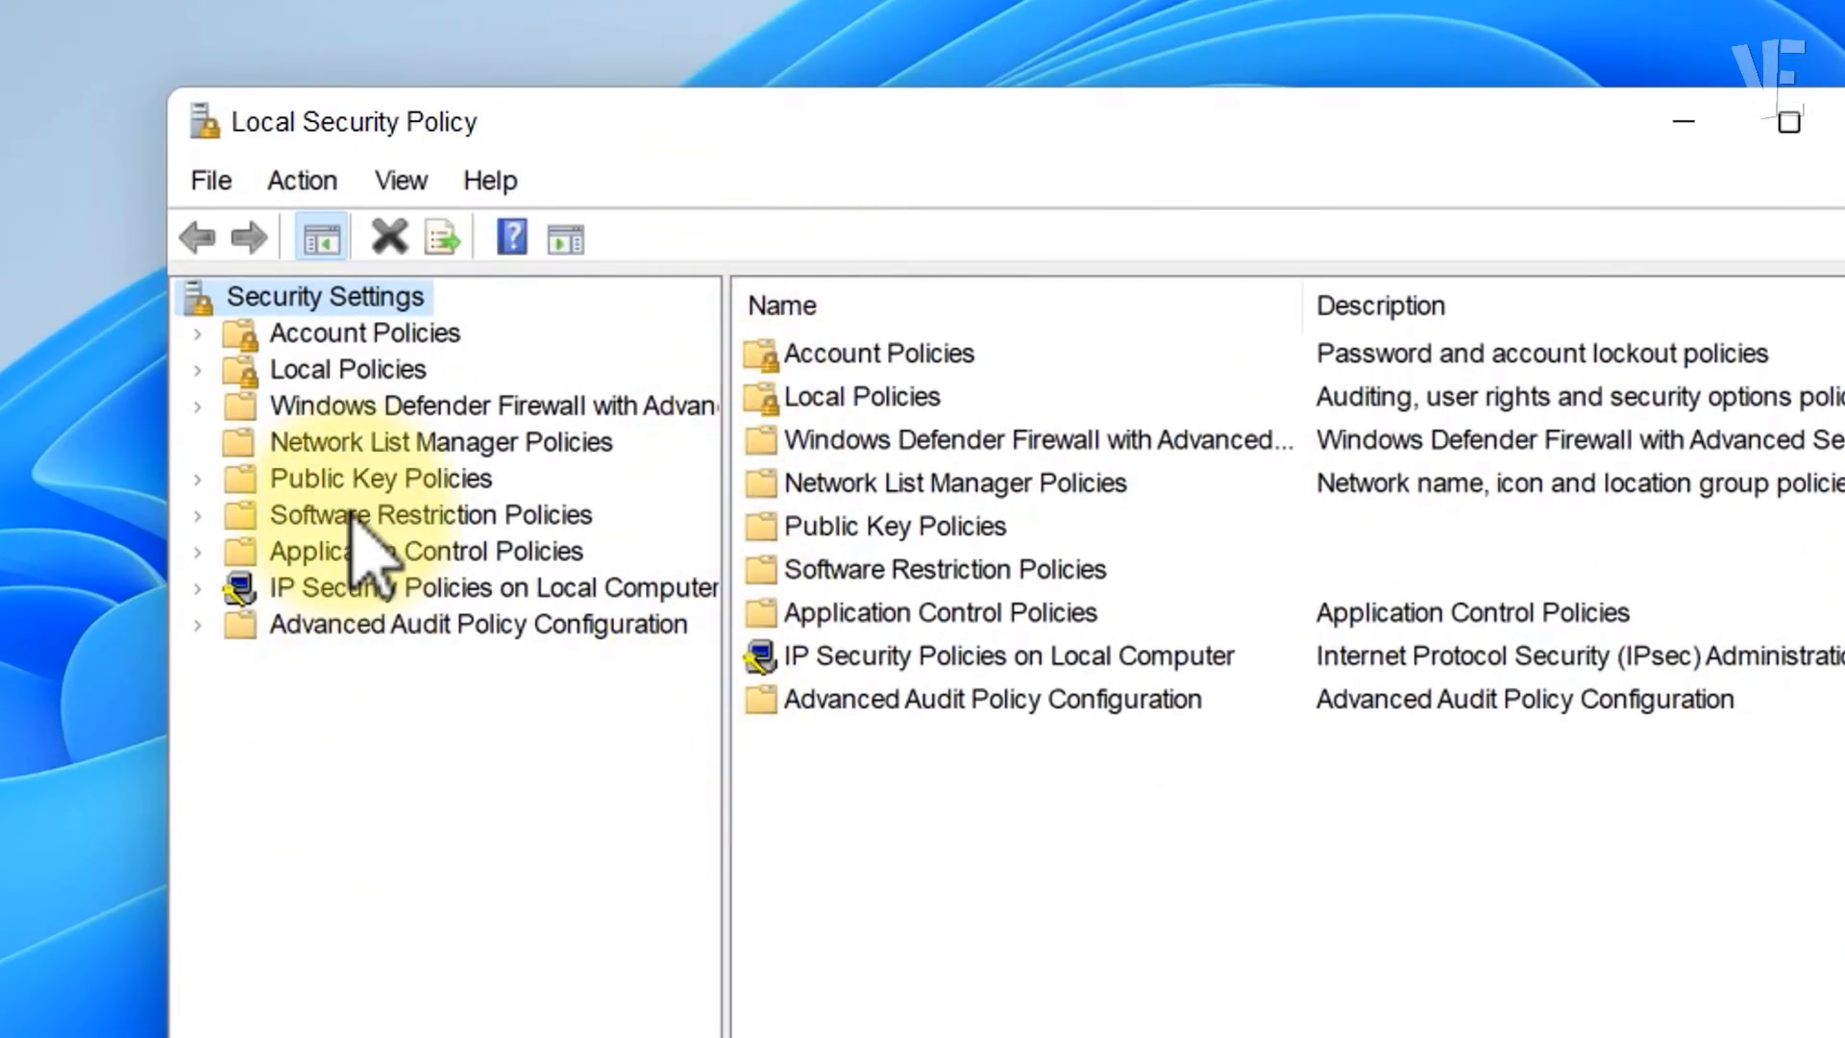
click(346, 369)
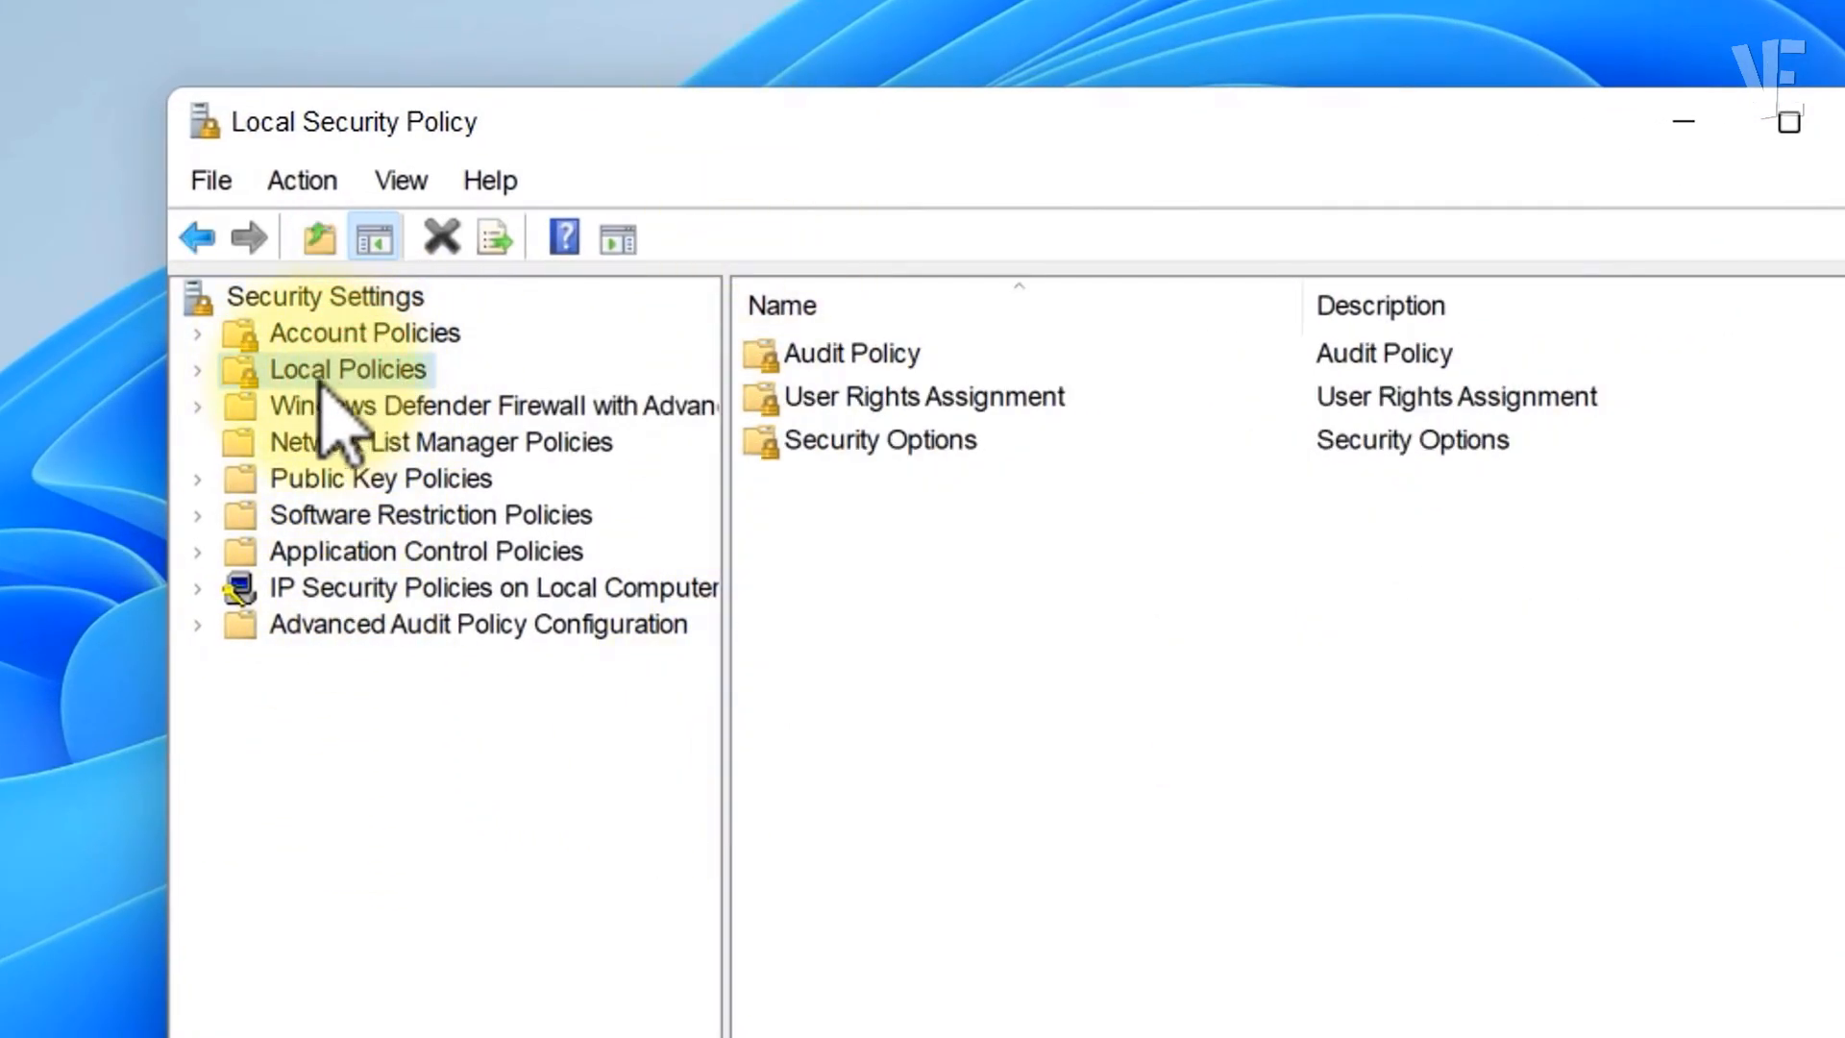
click(198, 368)
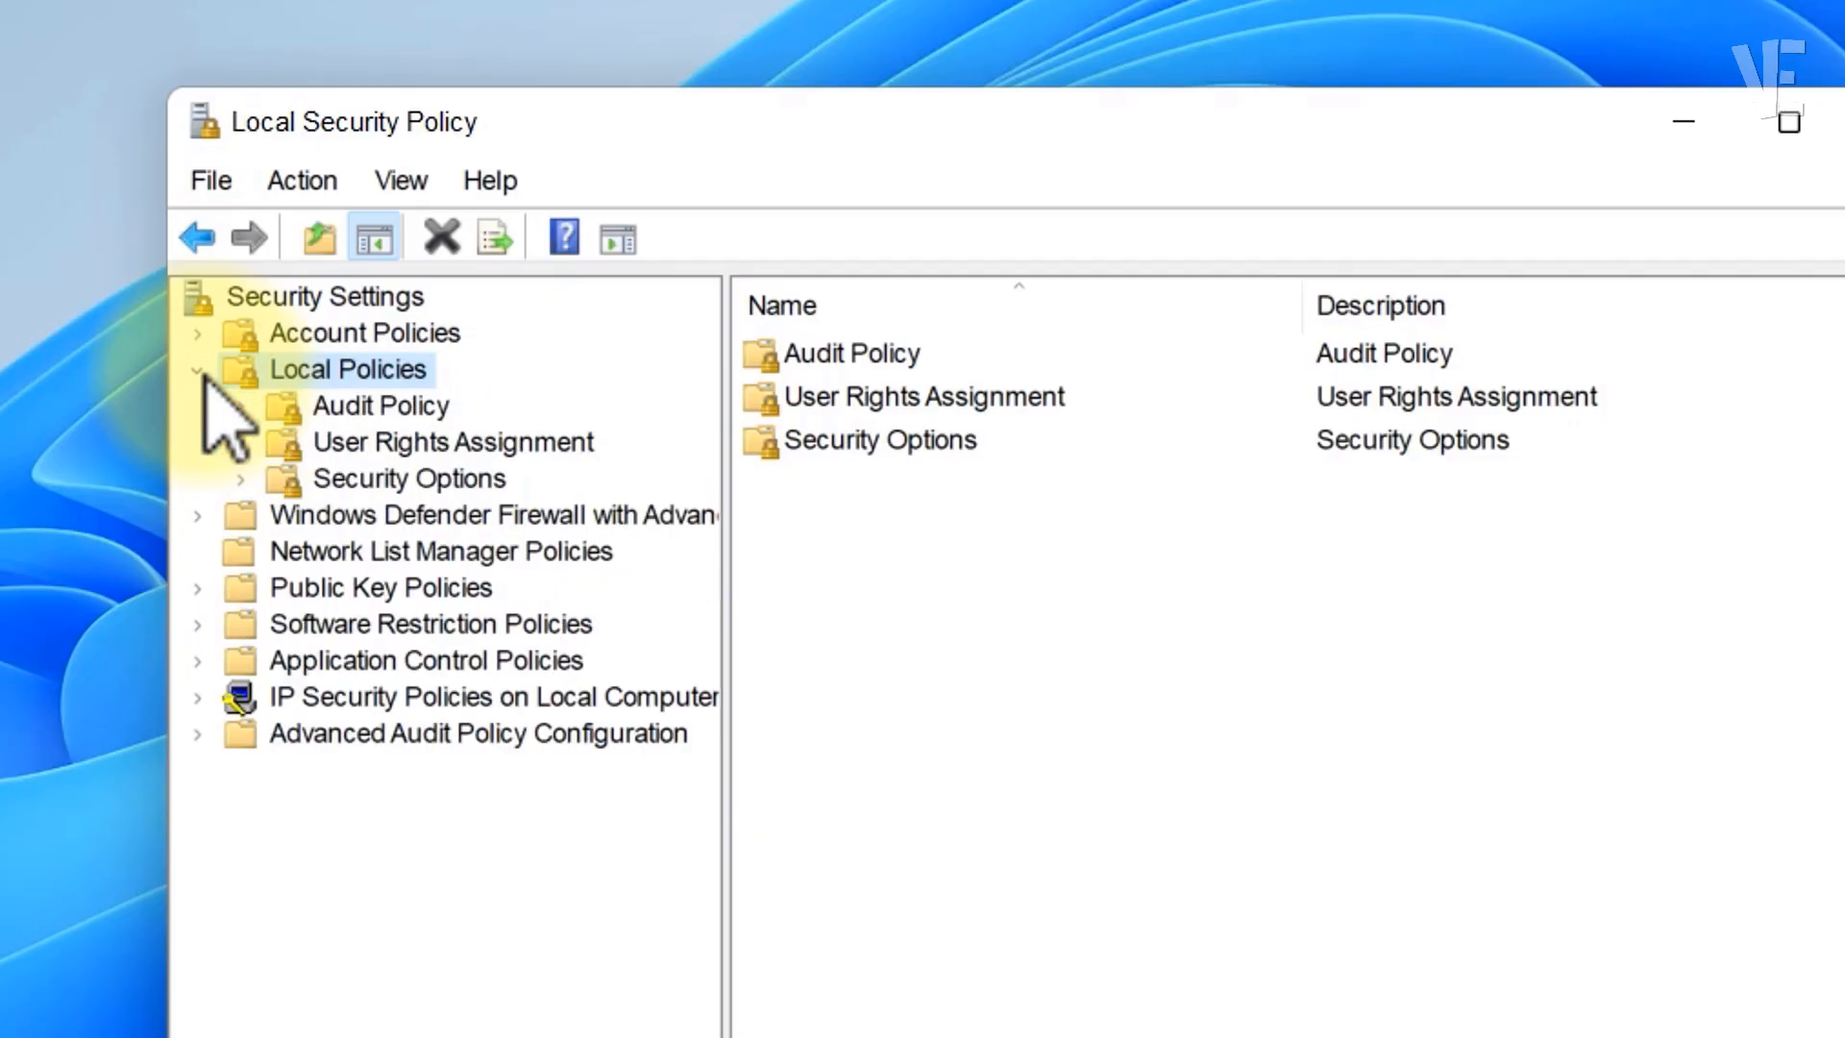
click(409, 478)
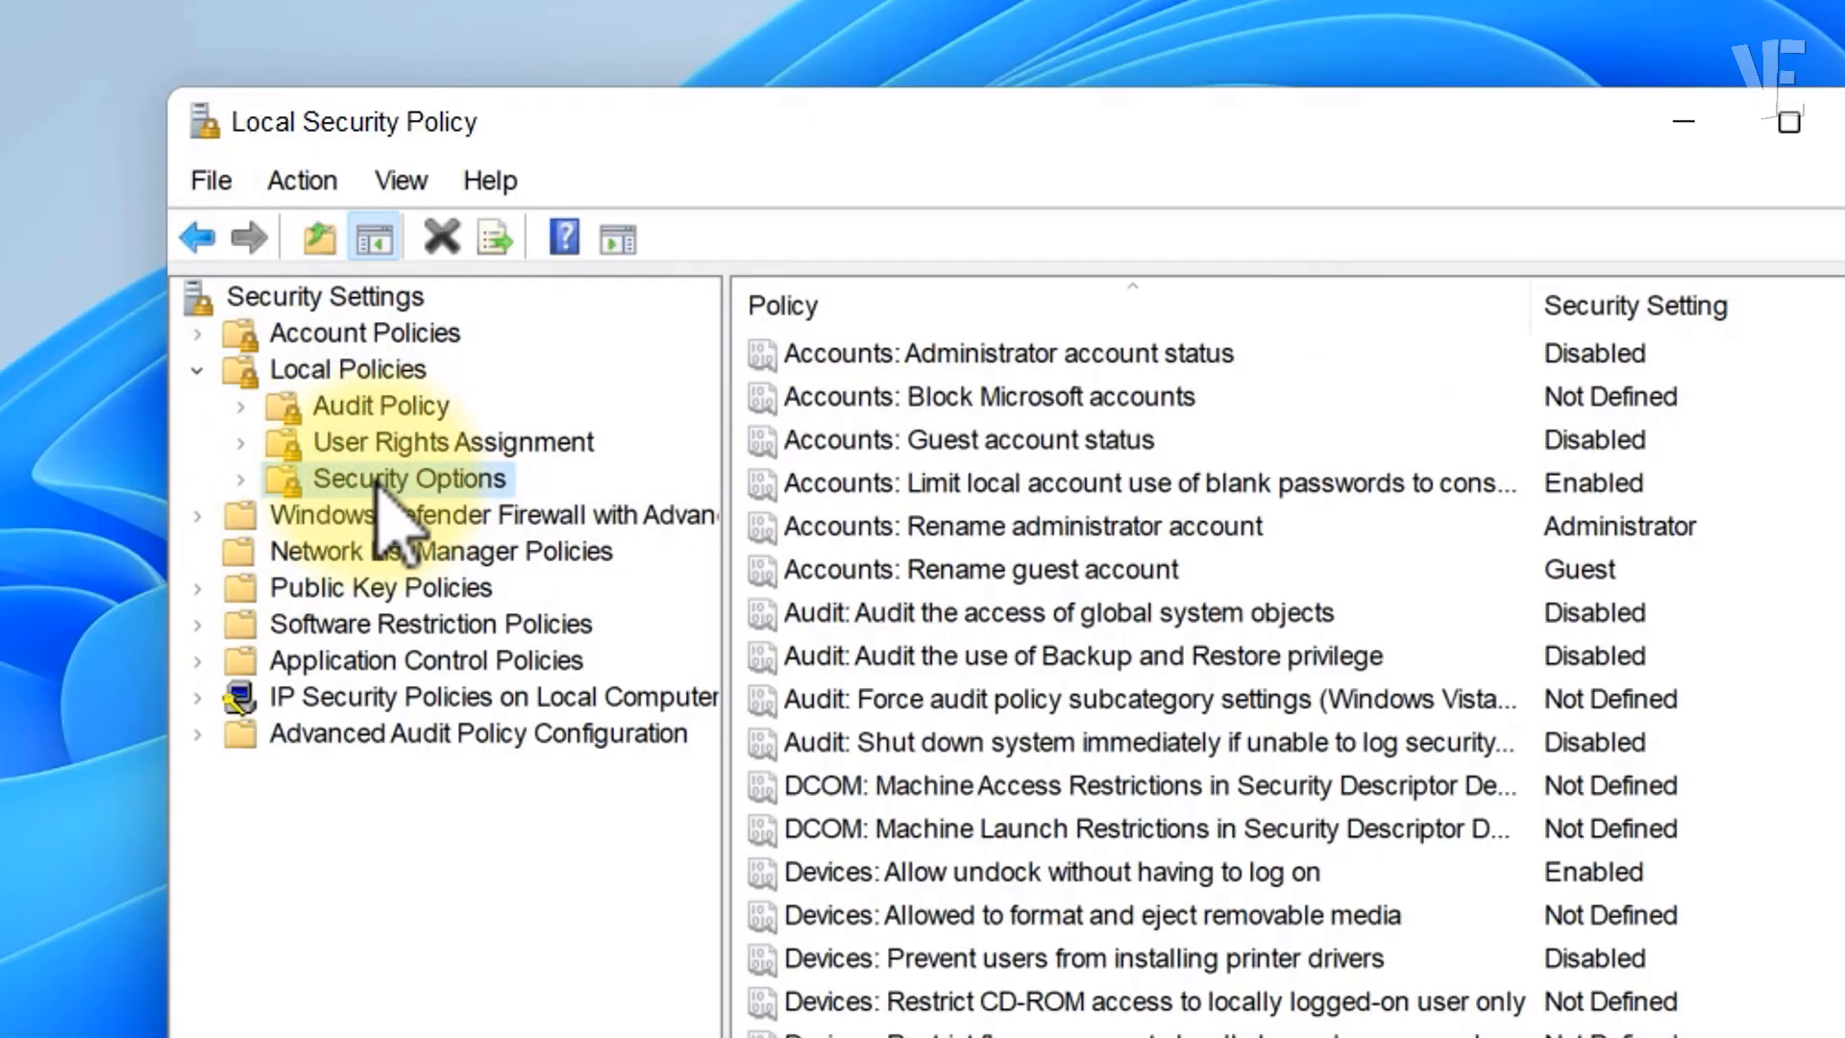
scroll(down, 3)
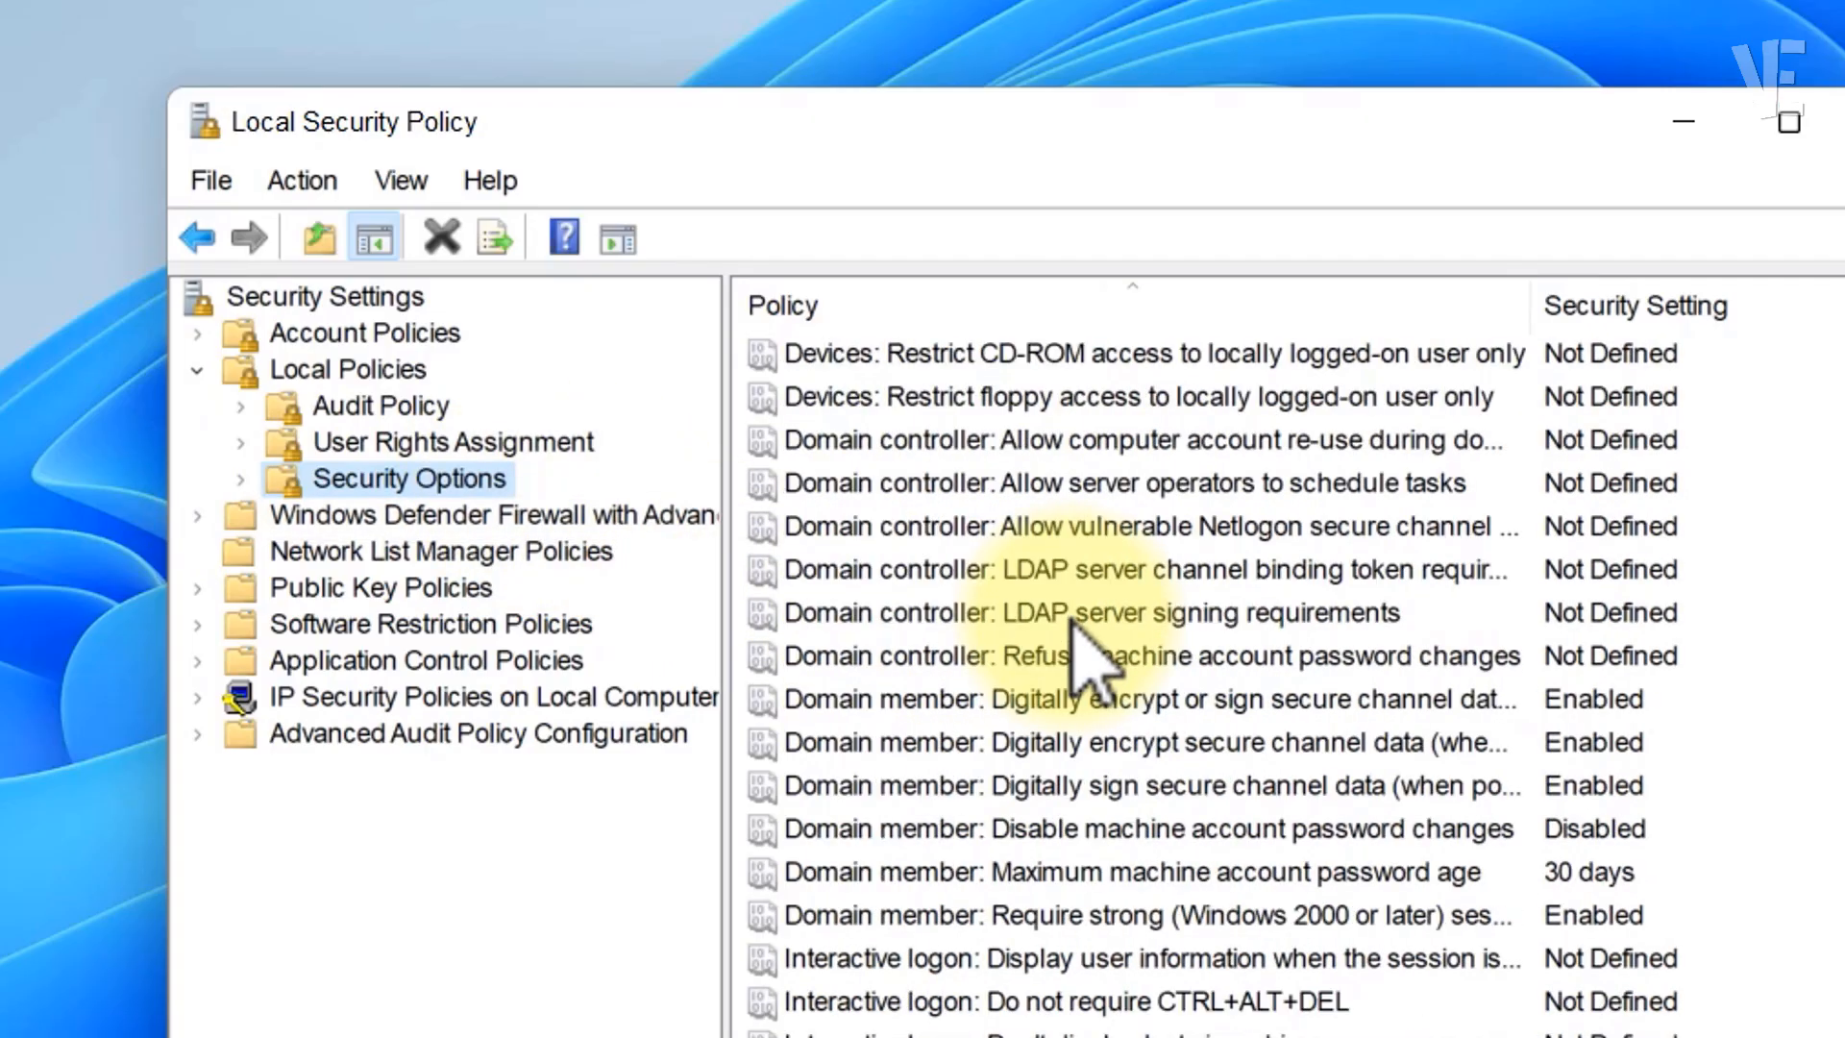
scroll(down, 3)
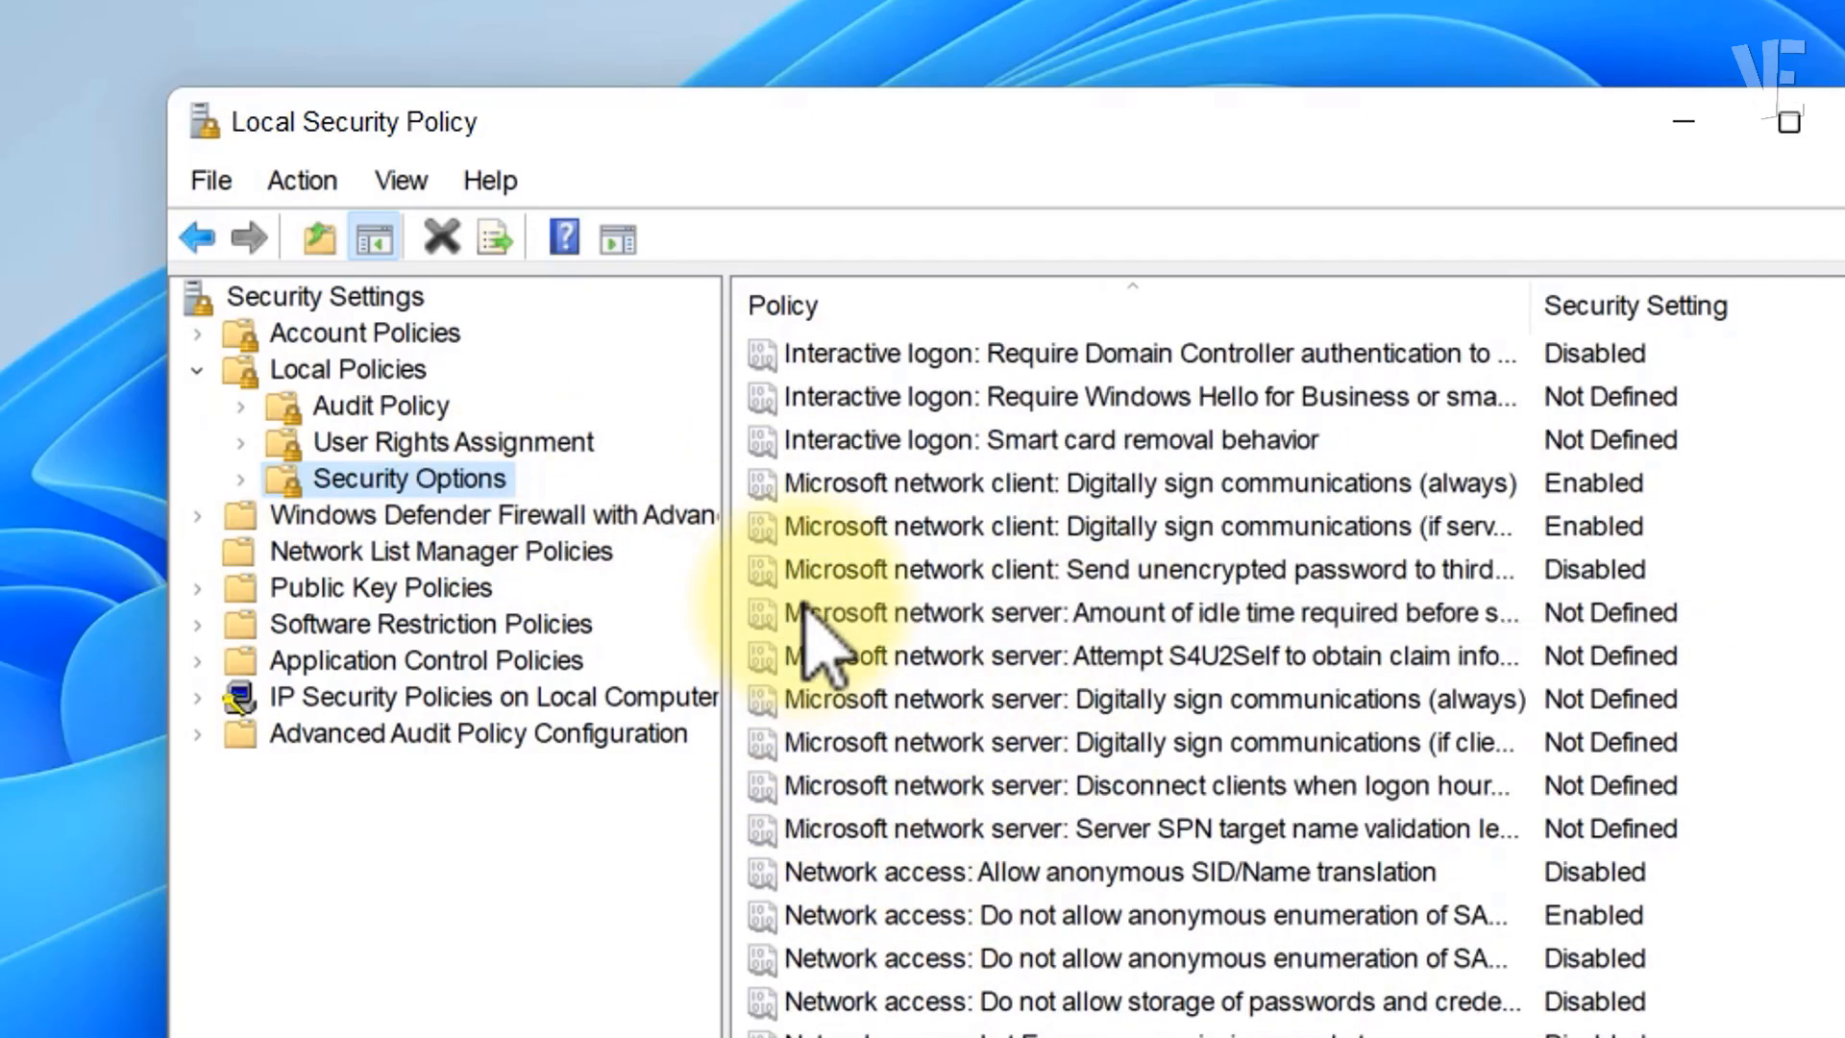
click(1142, 482)
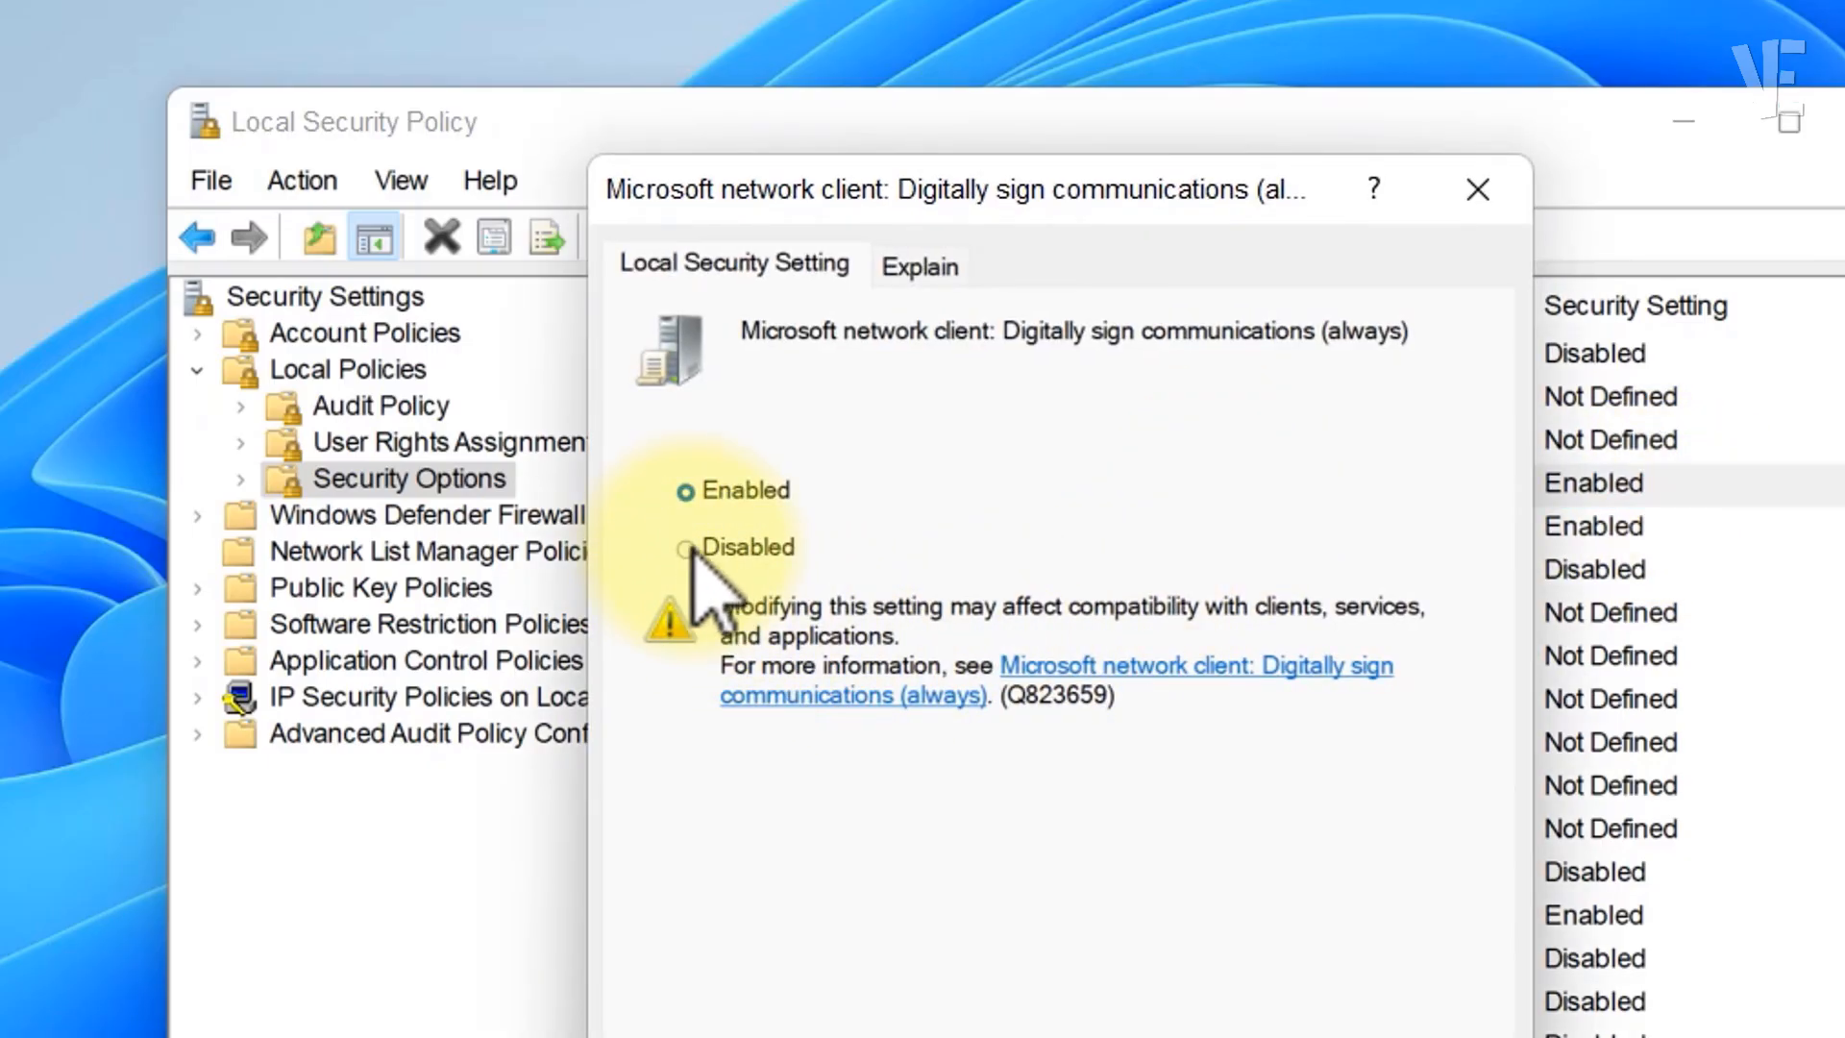
Disable always signing client communications and select the if-server-agrees policy
click(687, 546)
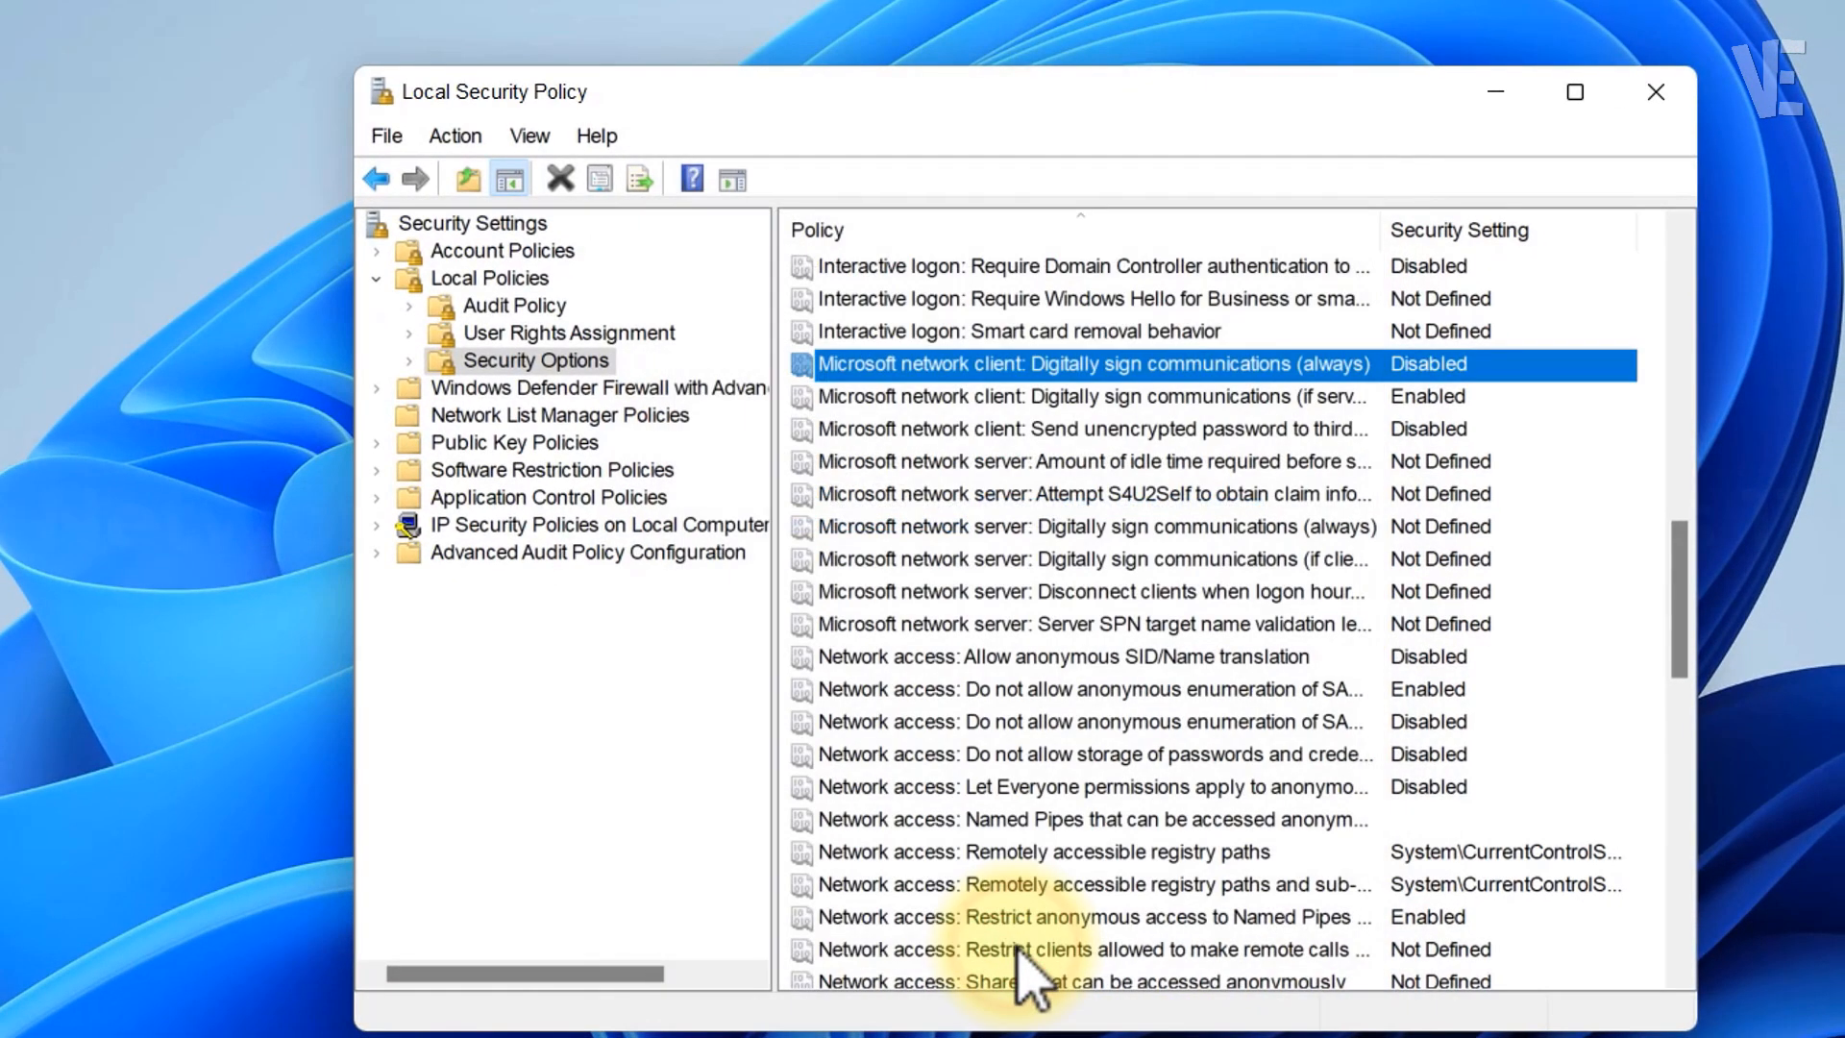
click(1092, 397)
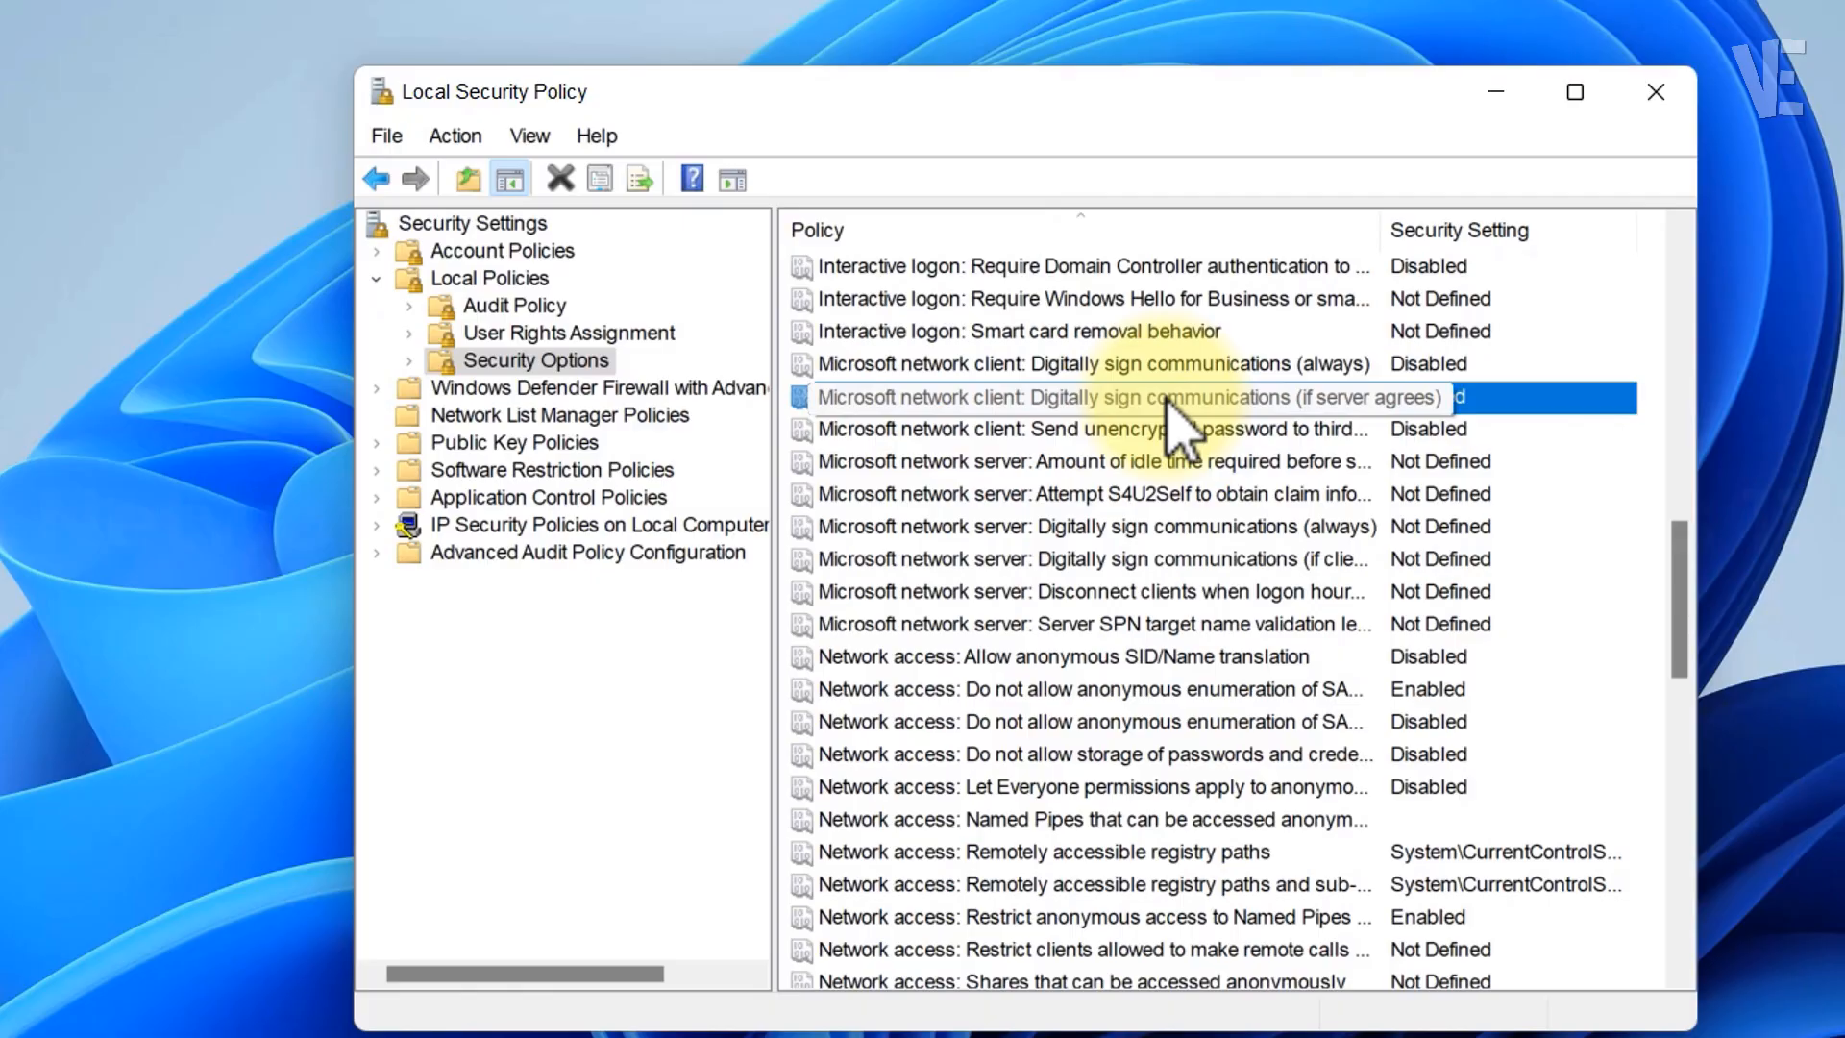
Disable 'Digitally sign communications (if server agrees)', then apply and confirm
double_click(1130, 397)
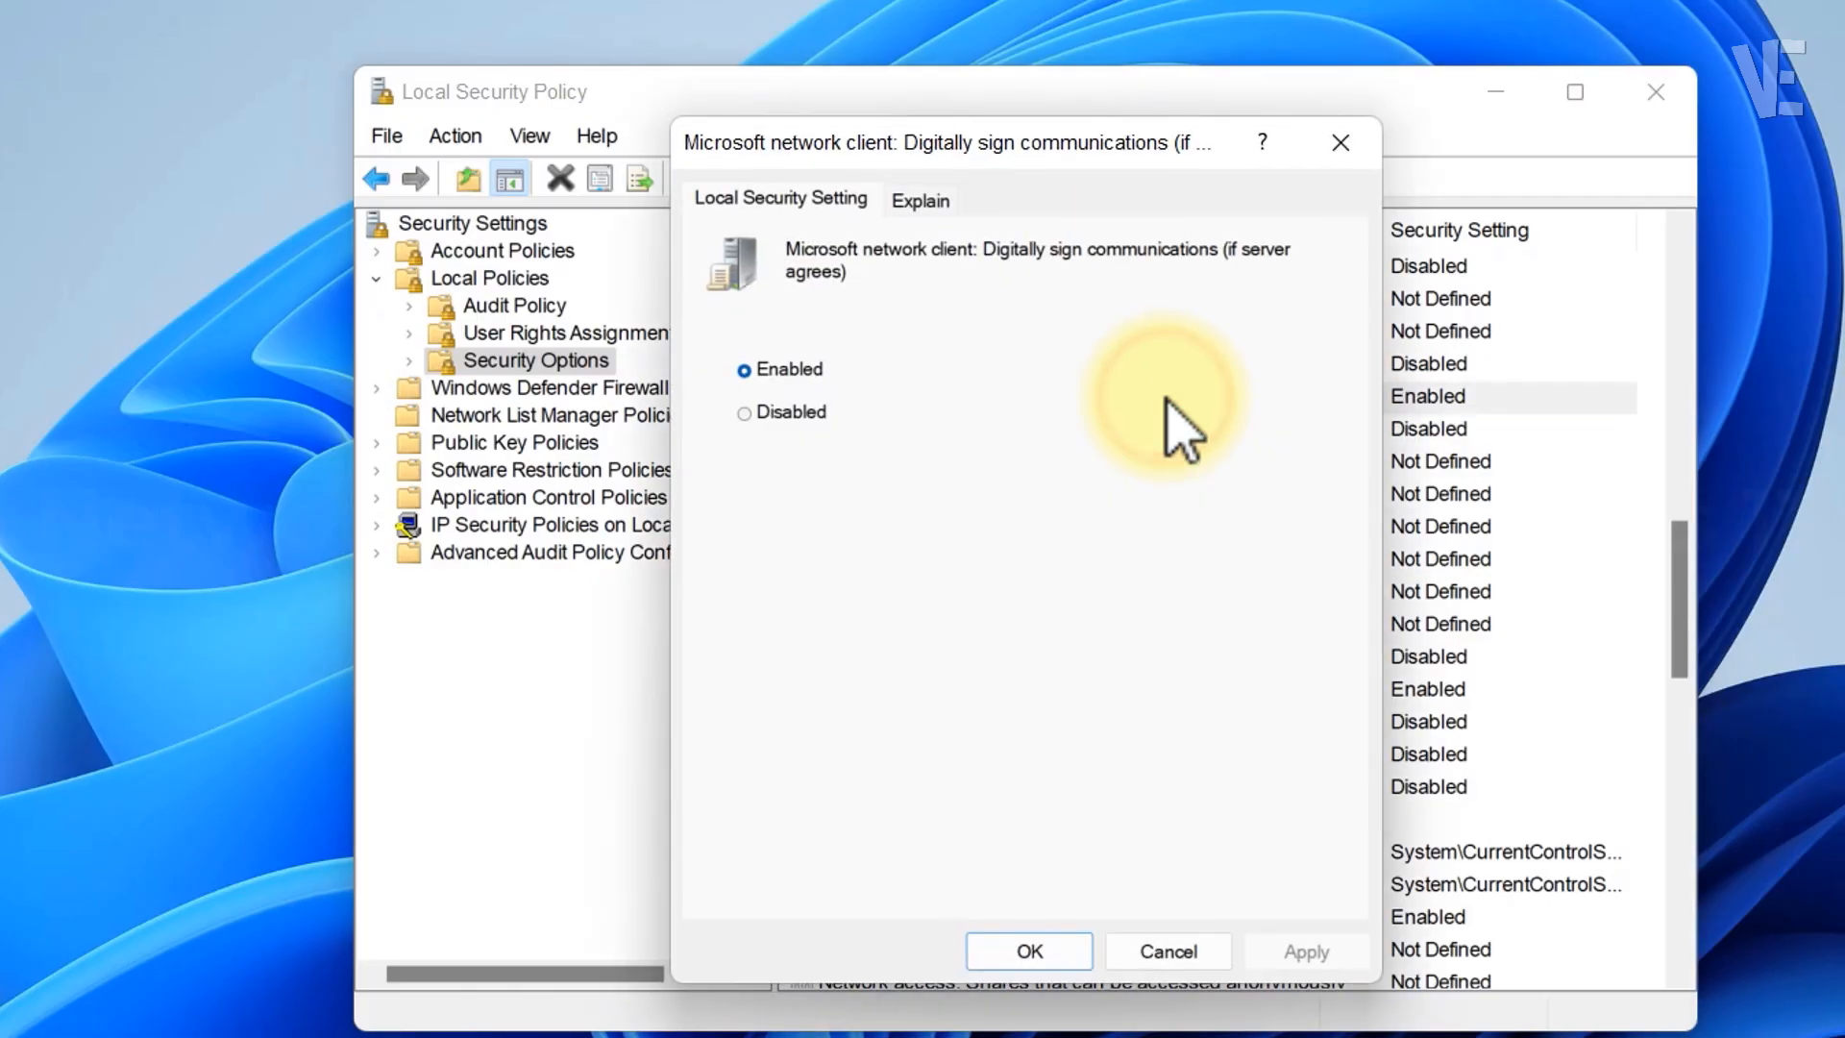
click(744, 412)
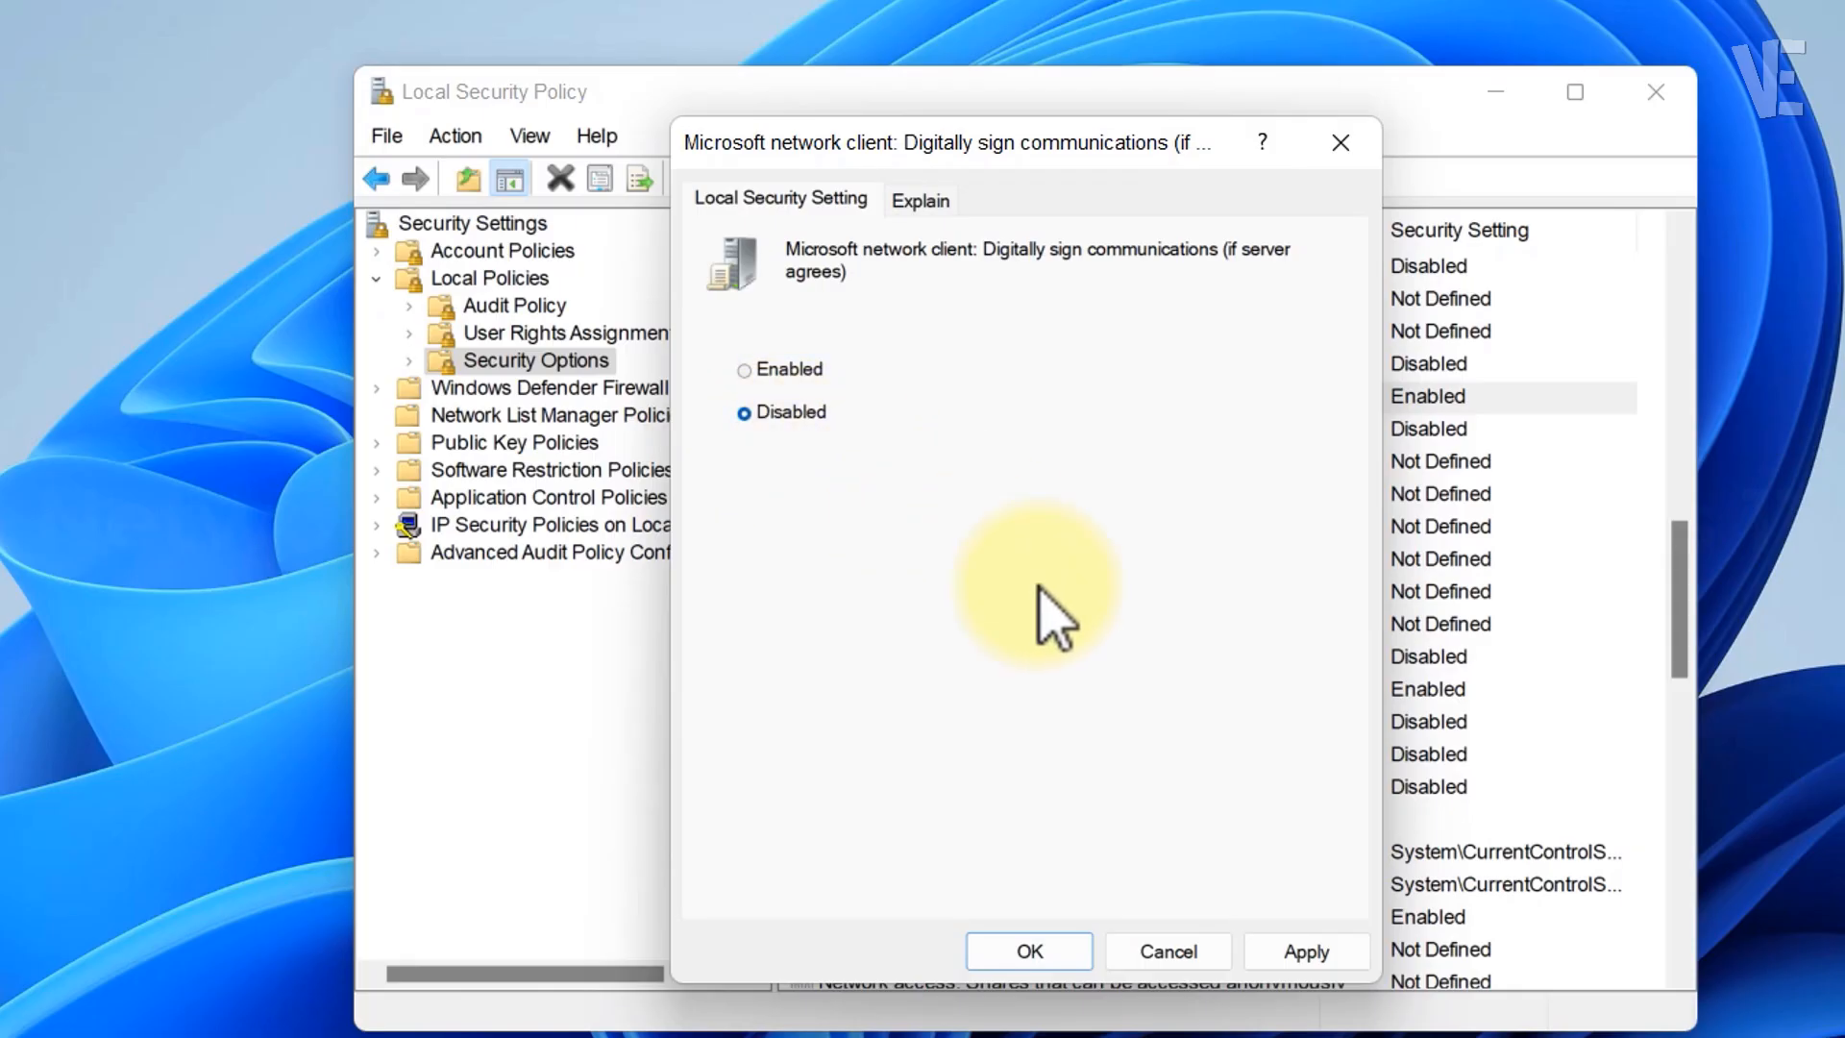
click(1027, 950)
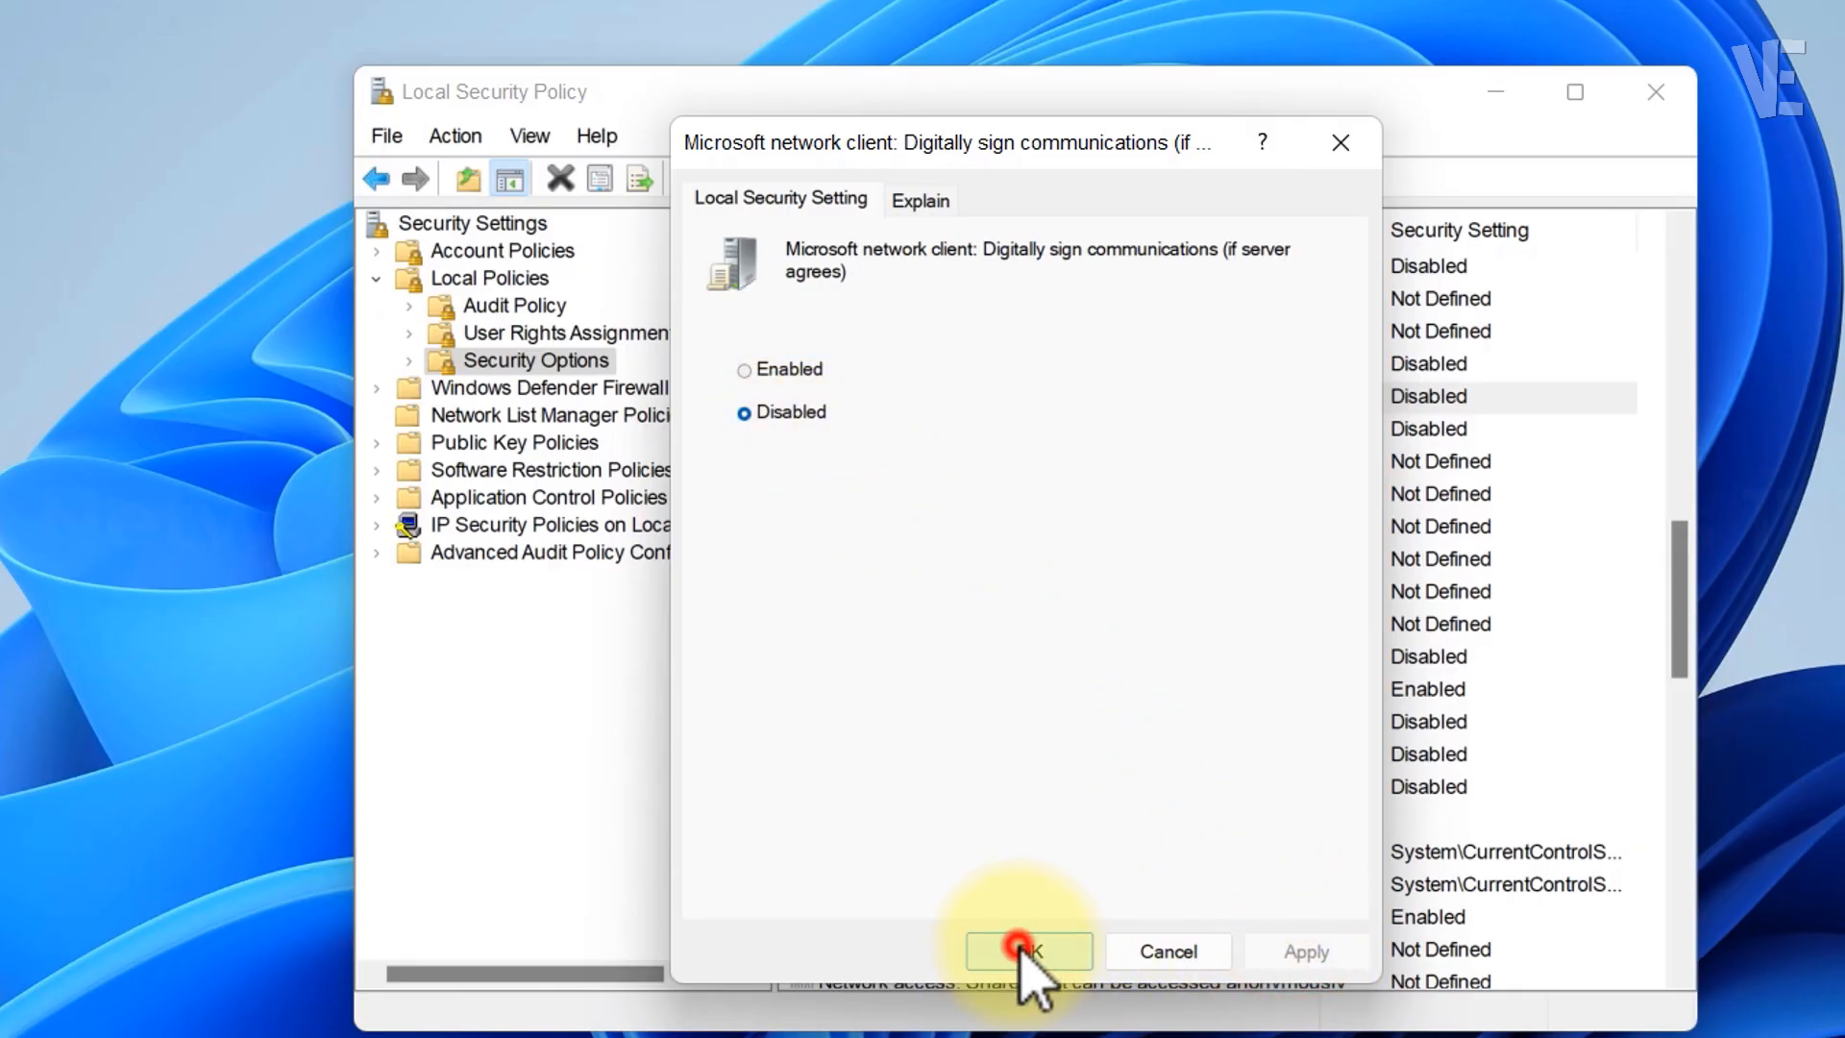
click(1023, 951)
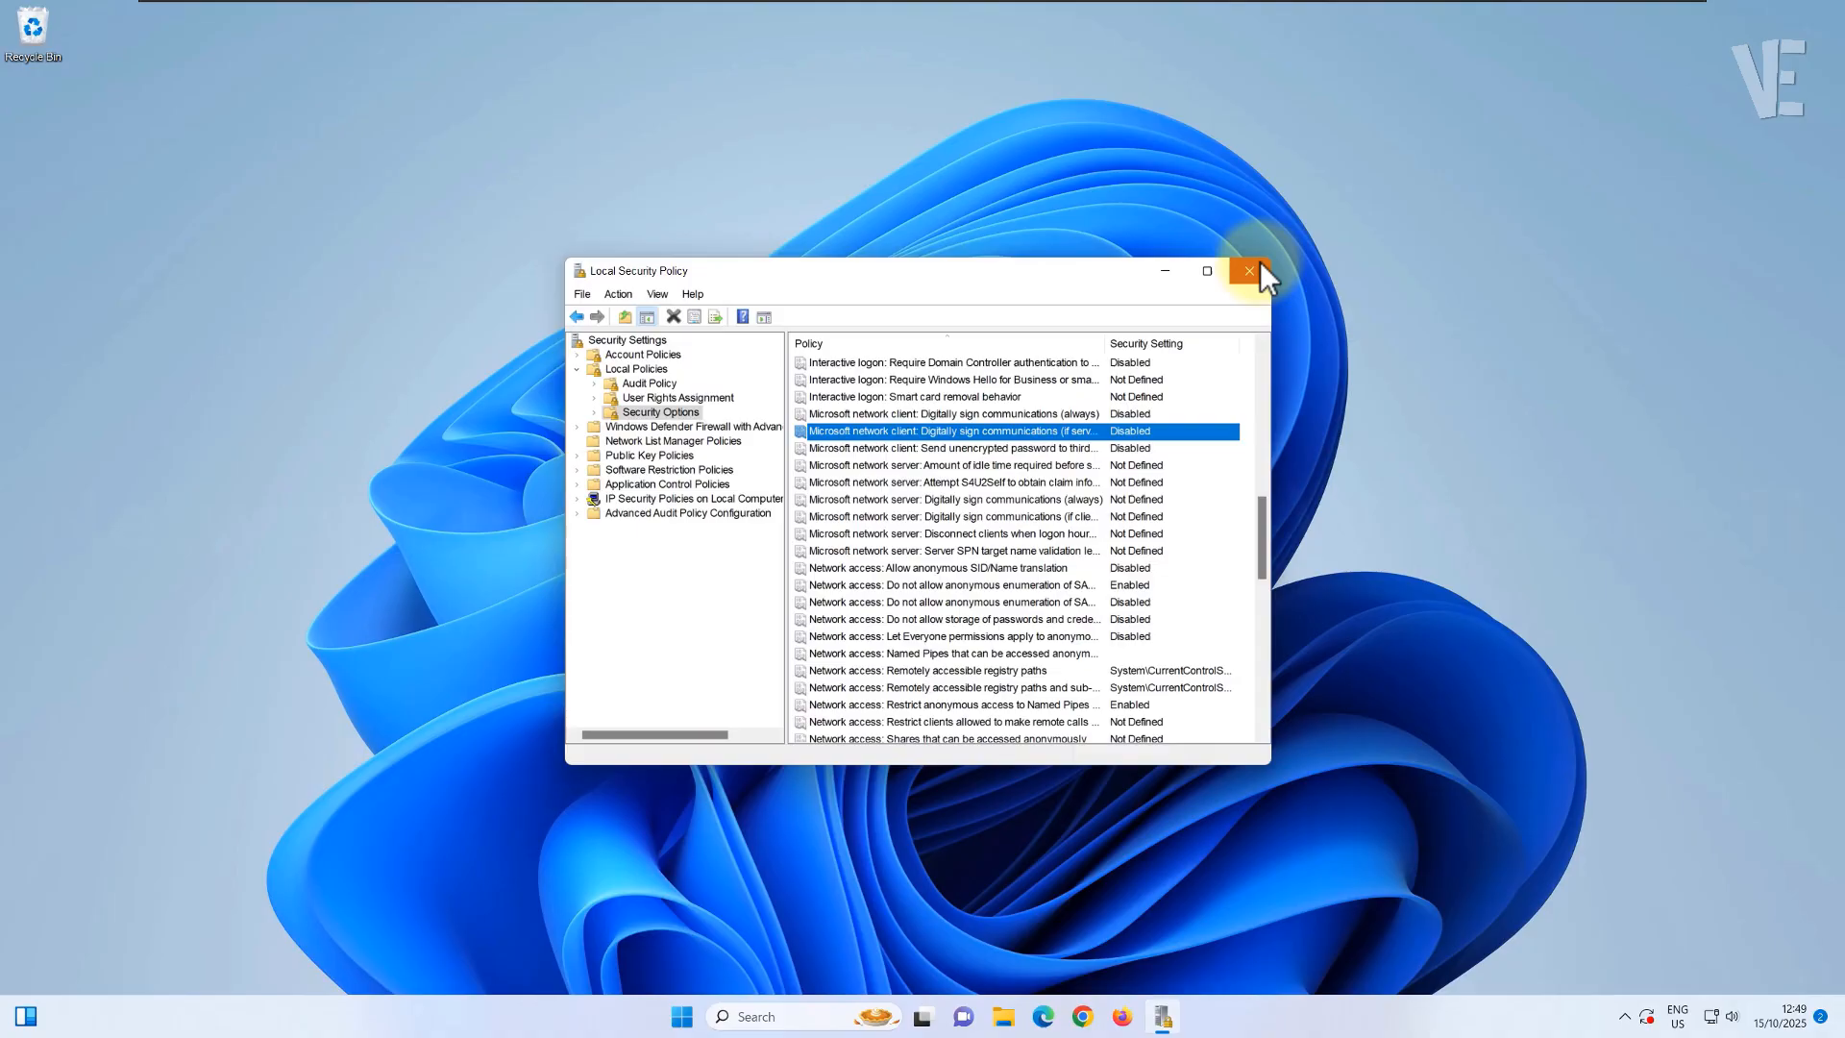
Close Local Security Policy and open the Start menu power options
click(1248, 271)
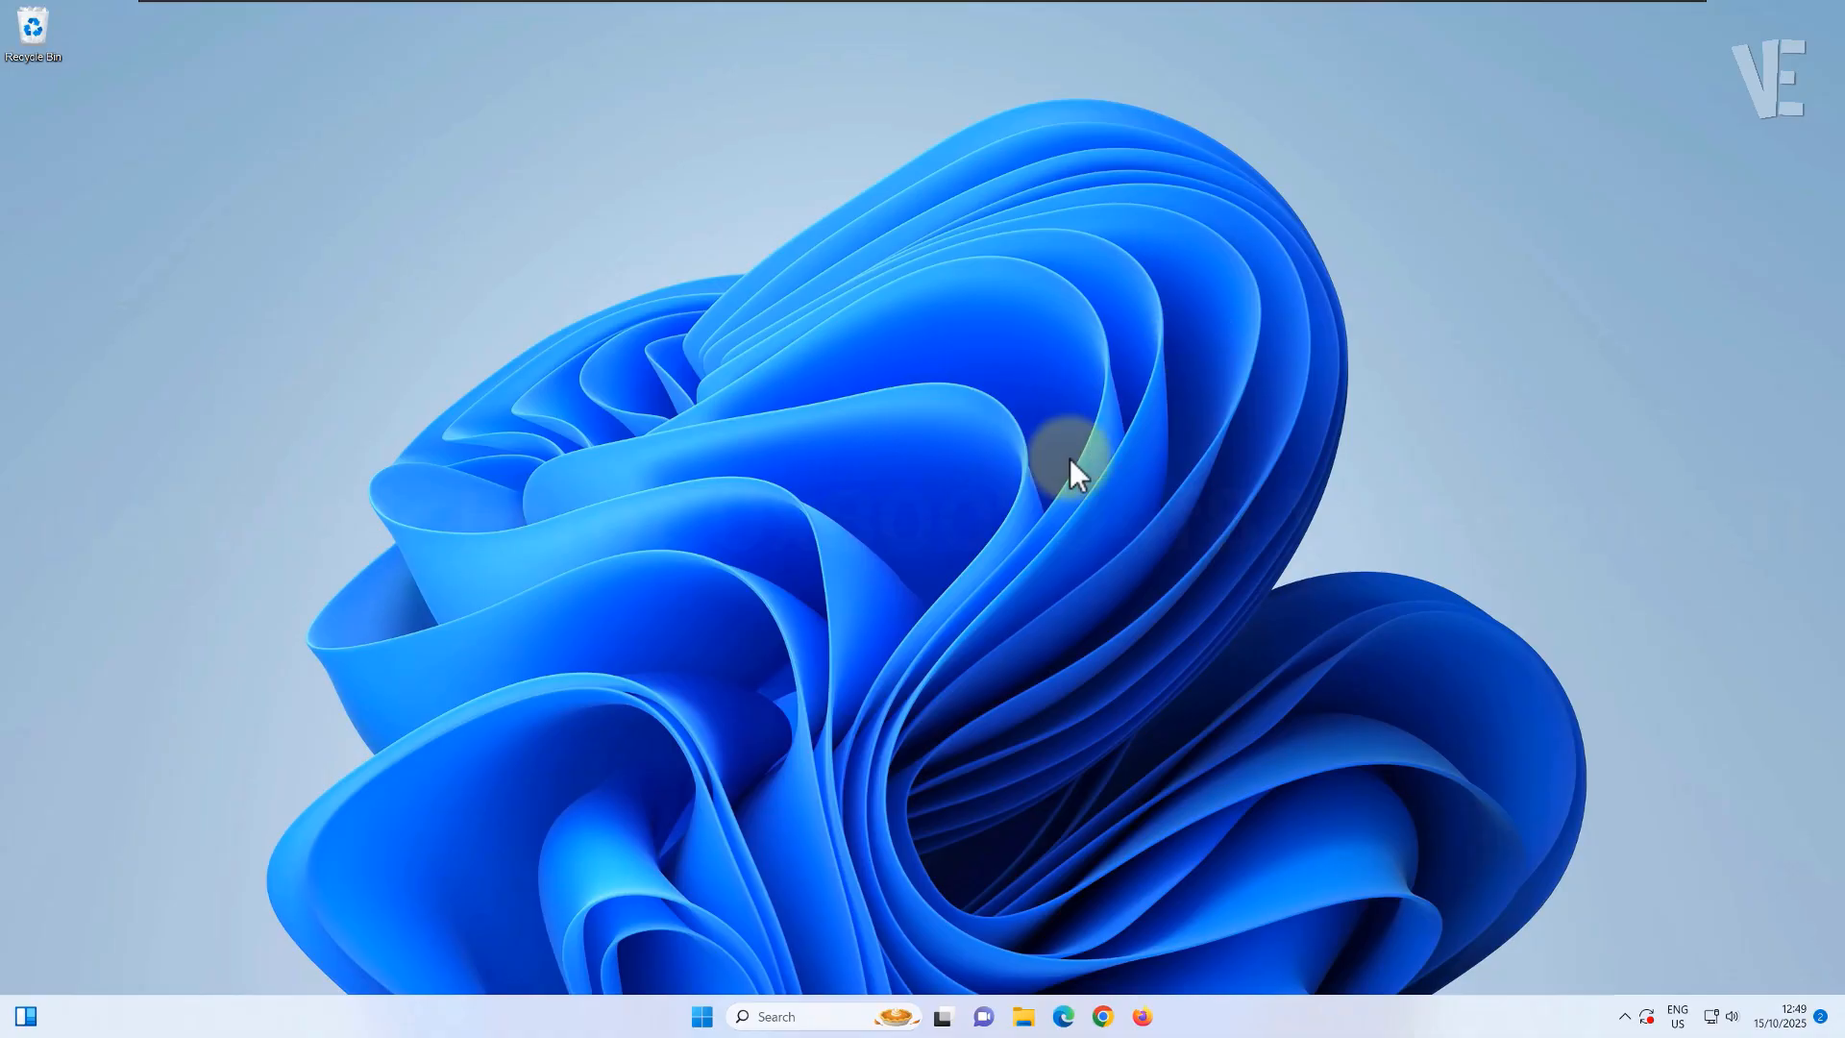
click(701, 1016)
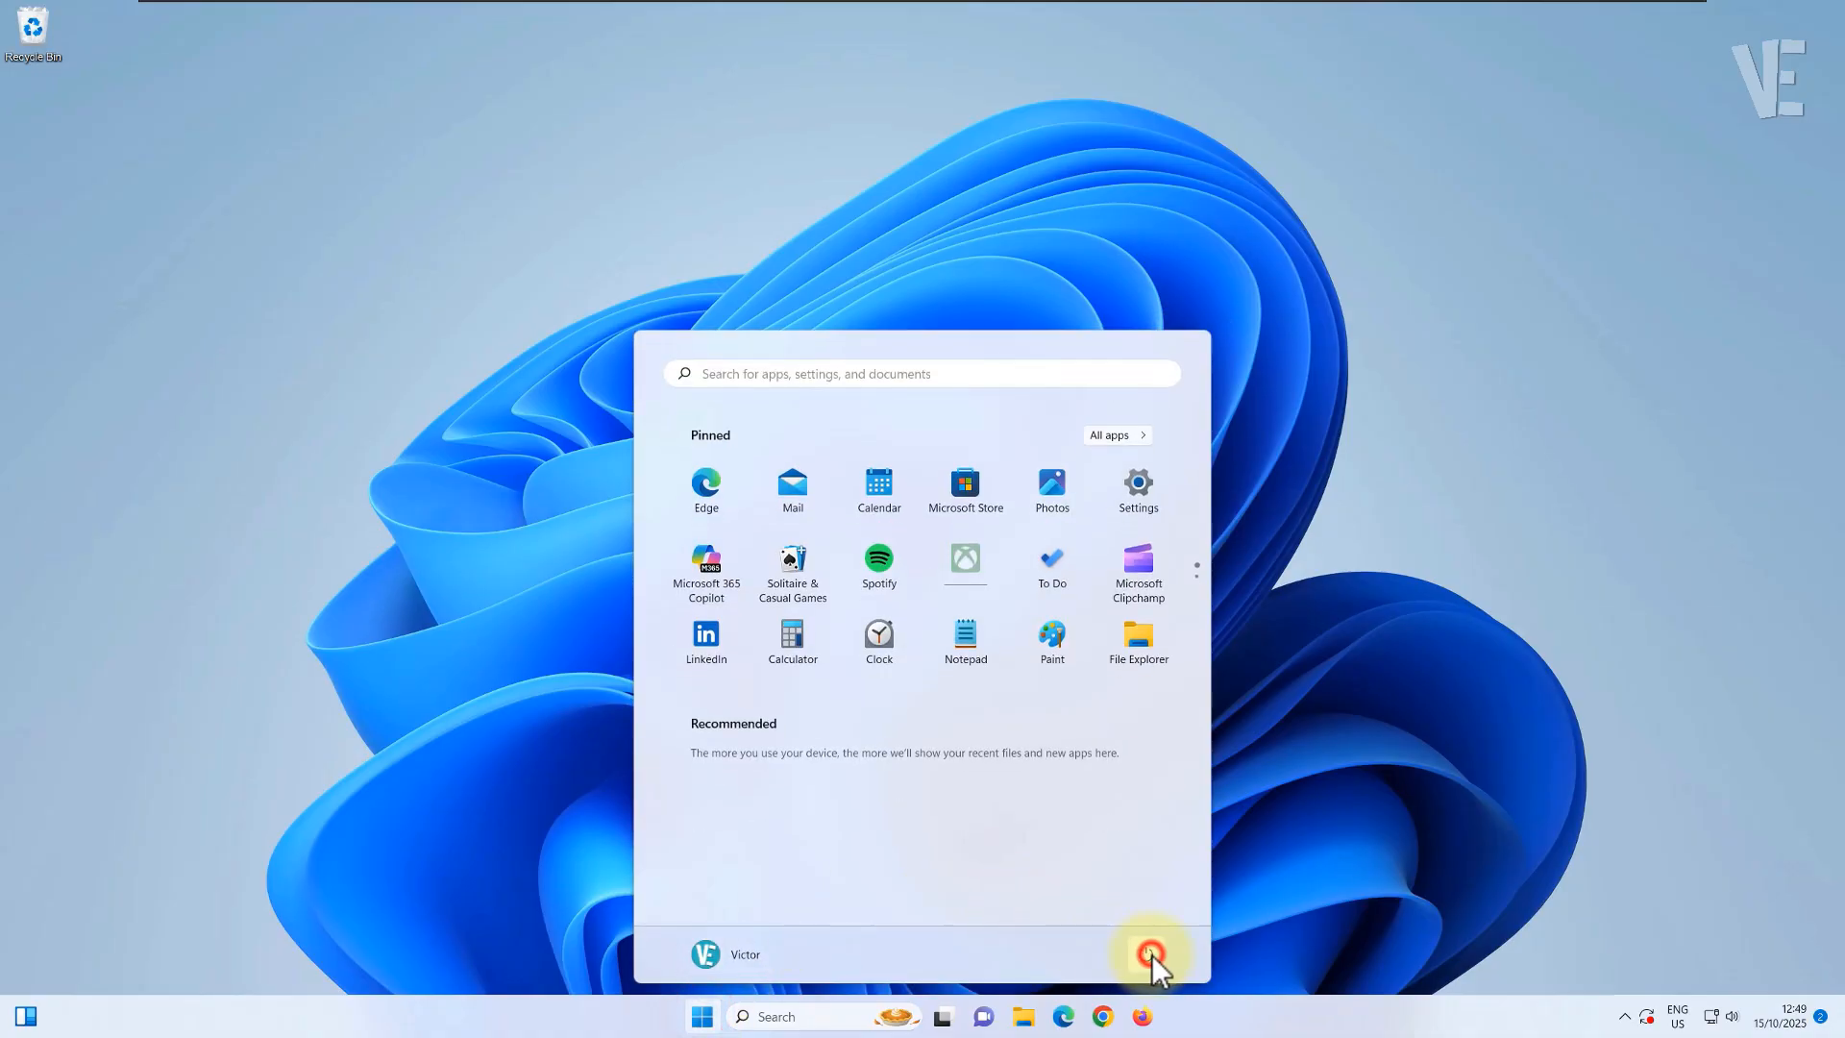